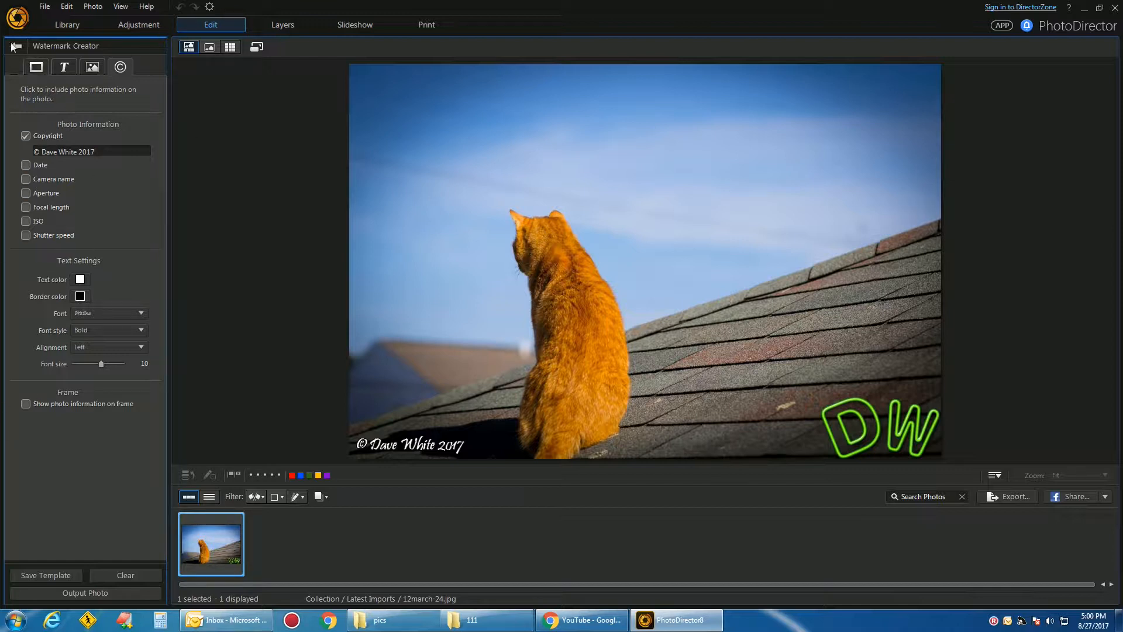
- Exit the Watermark Creator via its back arrow to the Edit tools list
{"action": "left_click", "coordinate": [13, 45]}
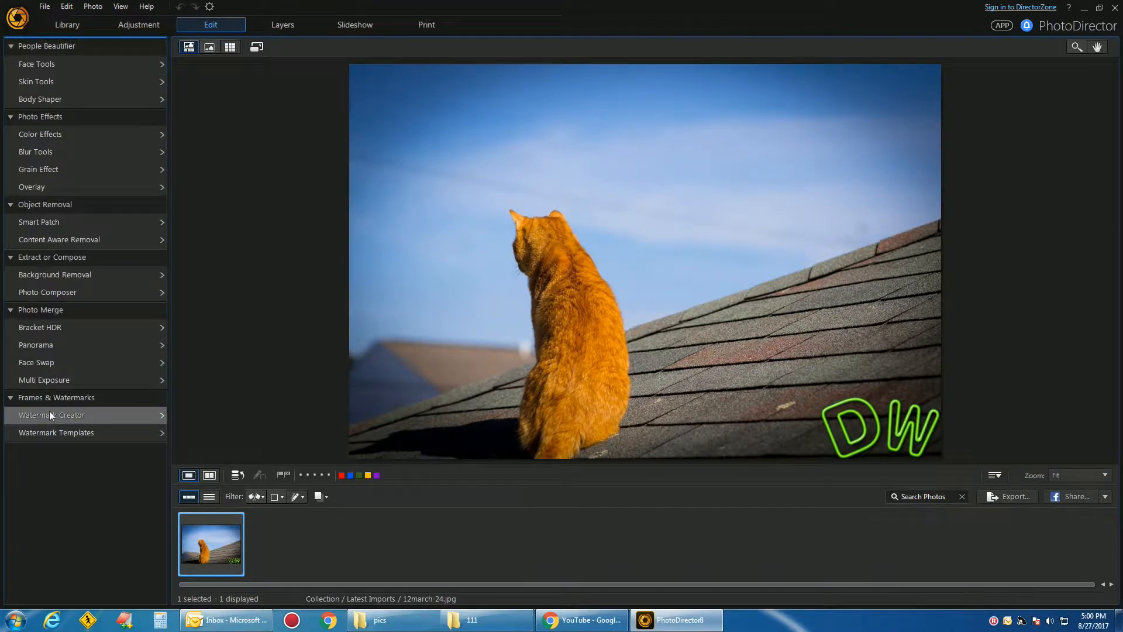
{"action": "mouse_move", "coordinate": [57, 433]}
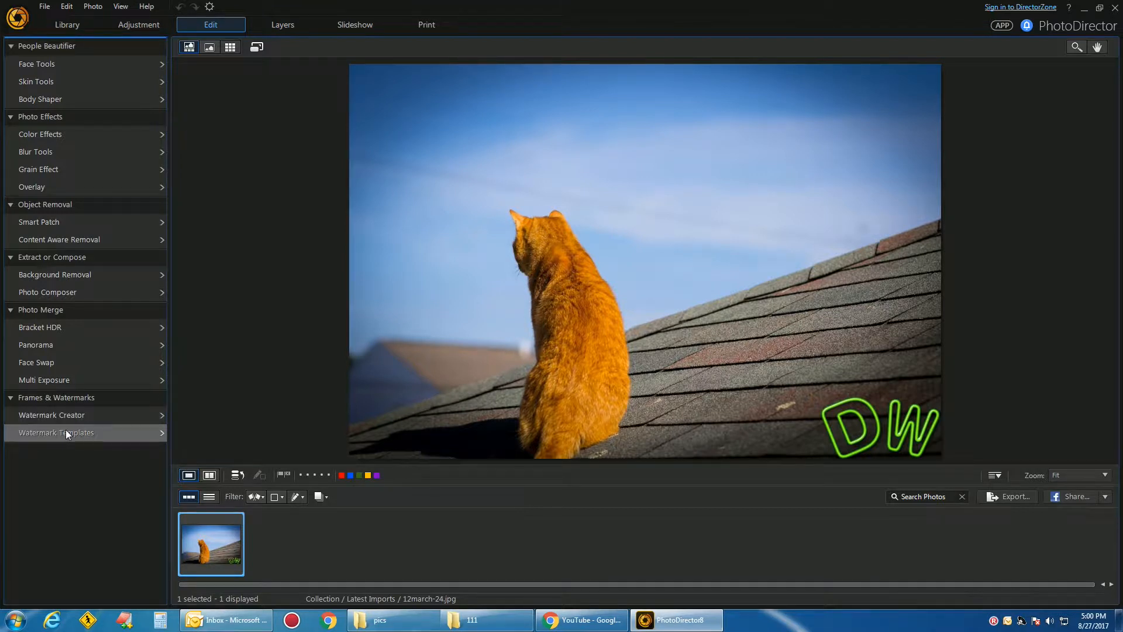
- Switch to the Library module with its smart collections and folders
{"action": "left_click", "coordinate": [67, 25]}
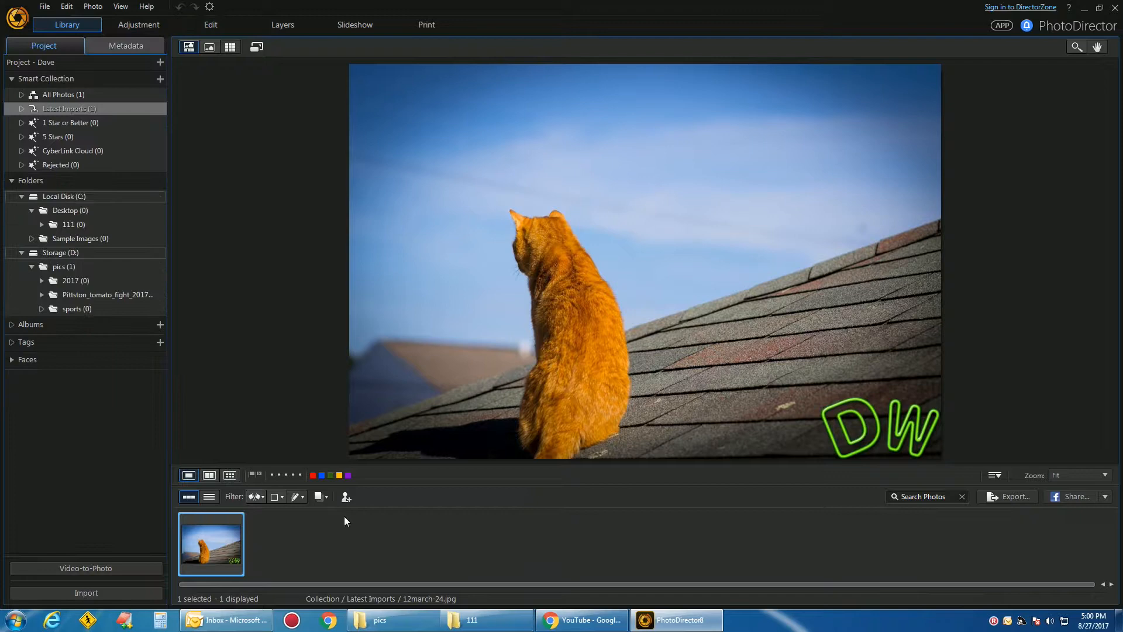
{"action": "mouse_move", "coordinate": [210, 543]}
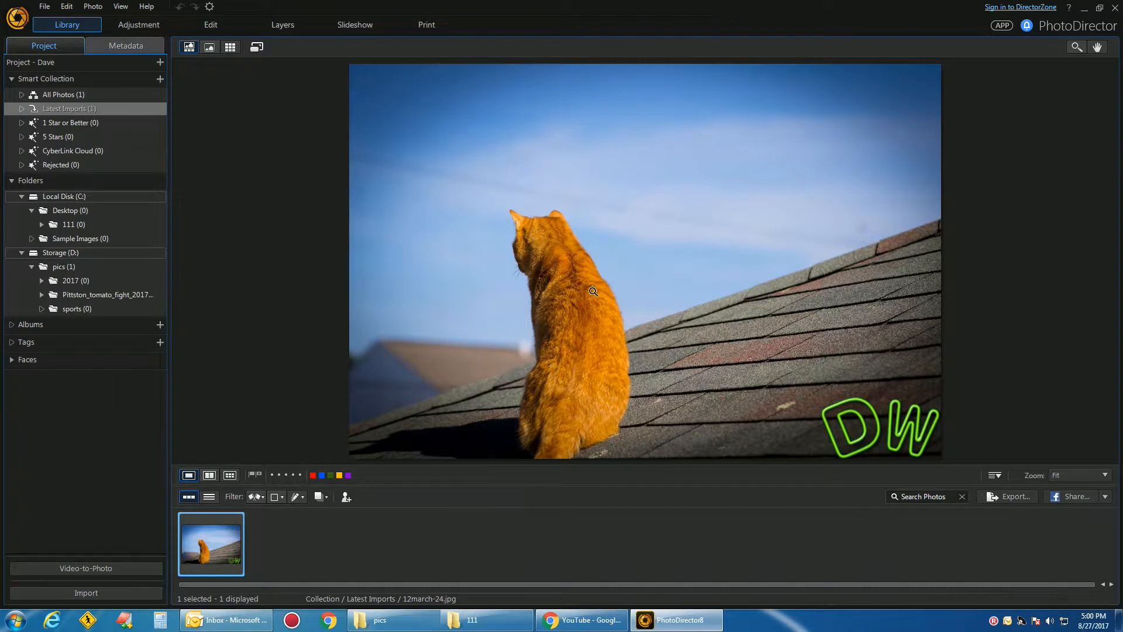
{"action": "mouse_move", "coordinate": [498, 405]}
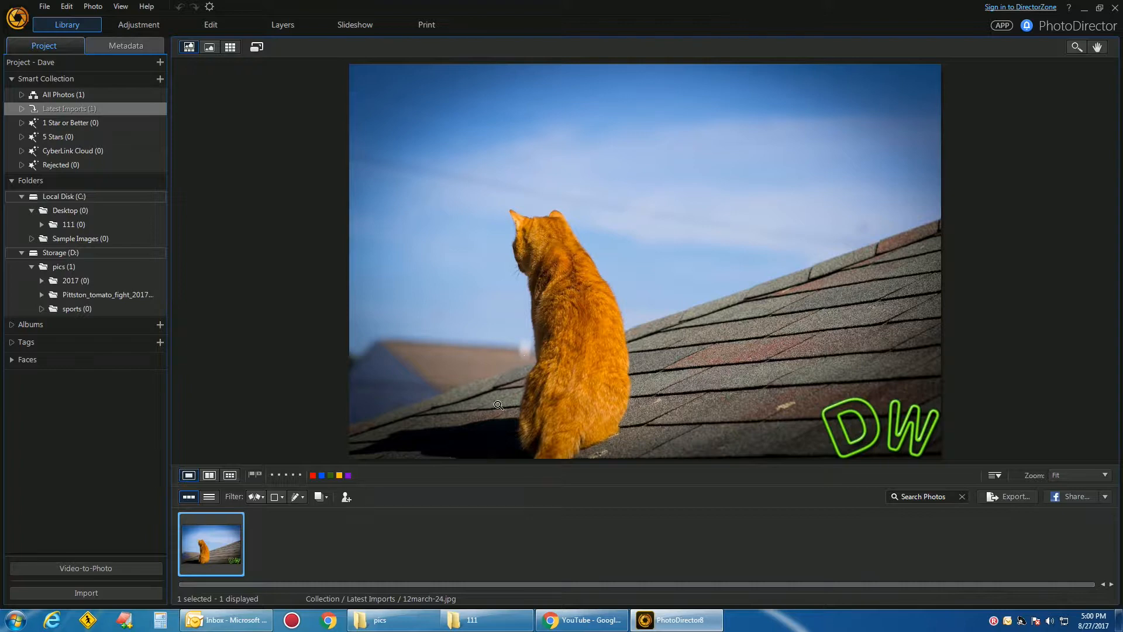
- Reopen the Watermark Creator and toggle a line watermark between vertical and horizontal
{"action": "left_click", "coordinate": [211, 25]}
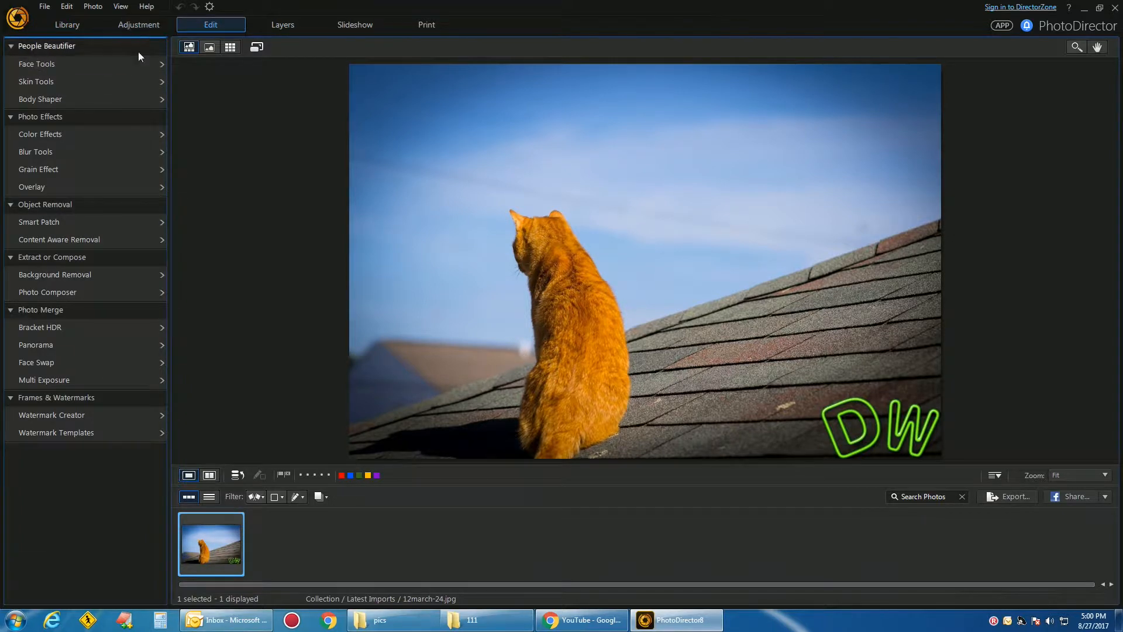
{"action": "mouse_move", "coordinate": [52, 415]}
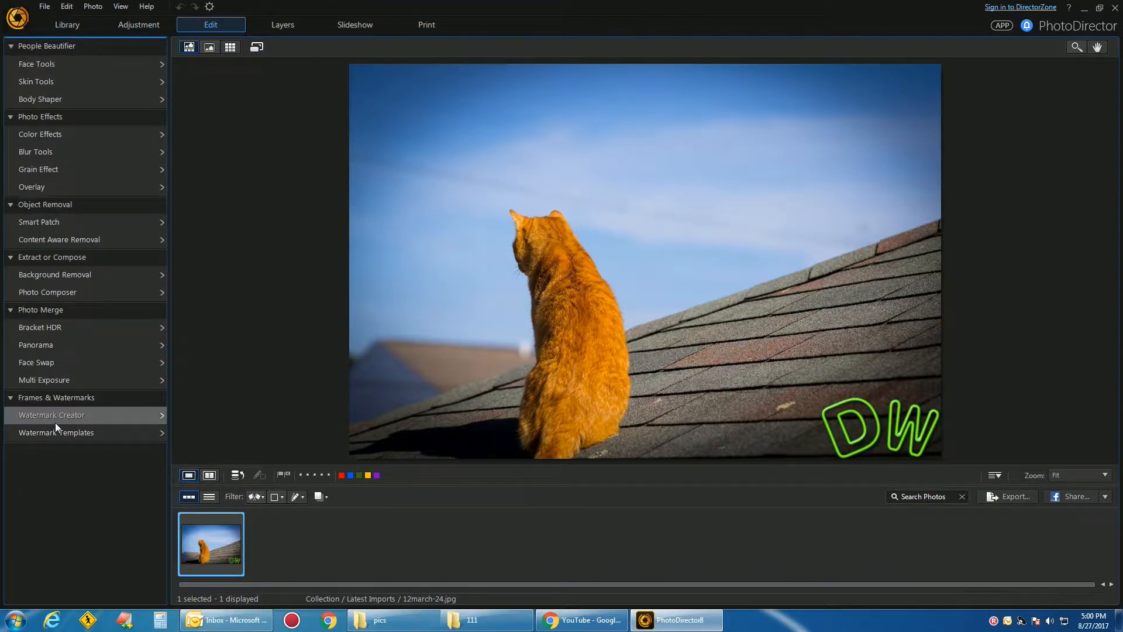
{"action": "left_click", "coordinate": [51, 415]}
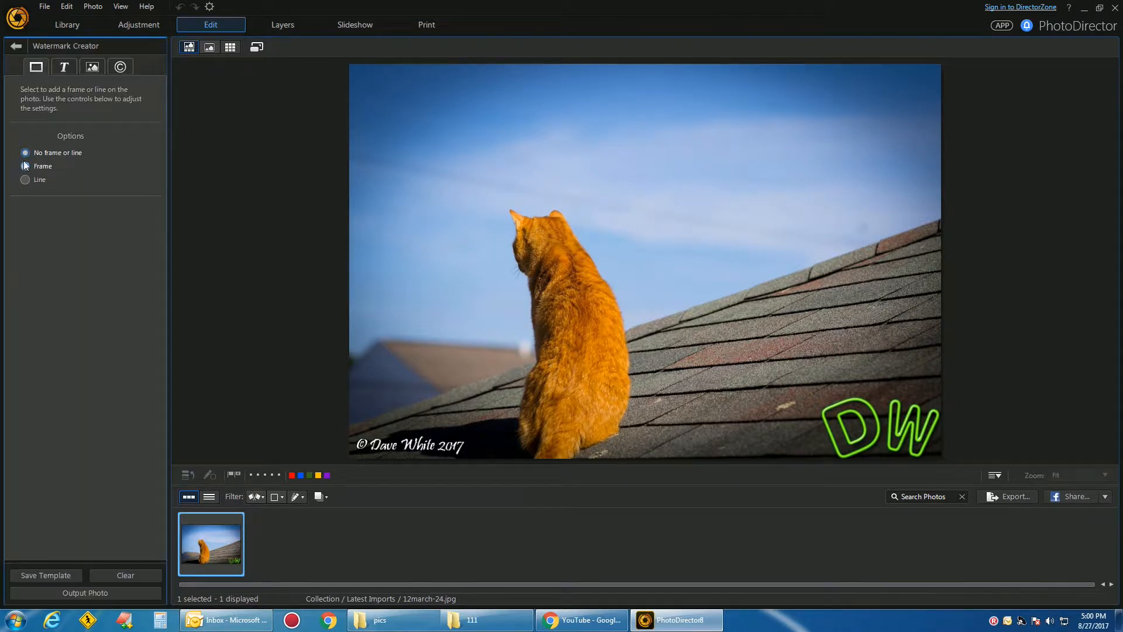
{"action": "left_click", "coordinate": [25, 179]}
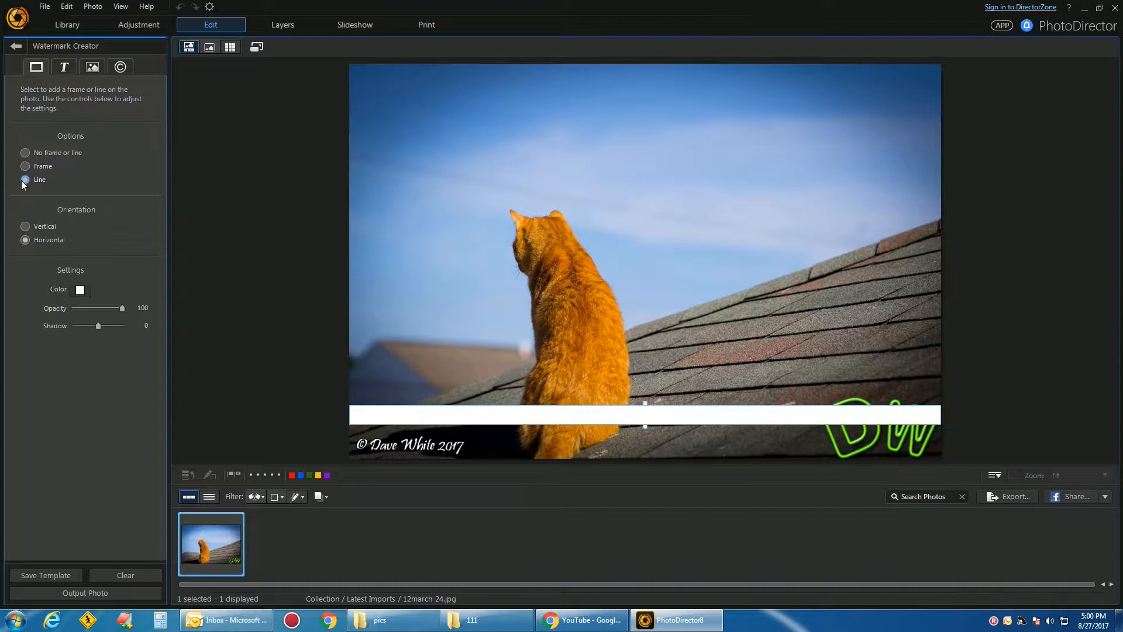
{"action": "left_click", "coordinate": [25, 226]}
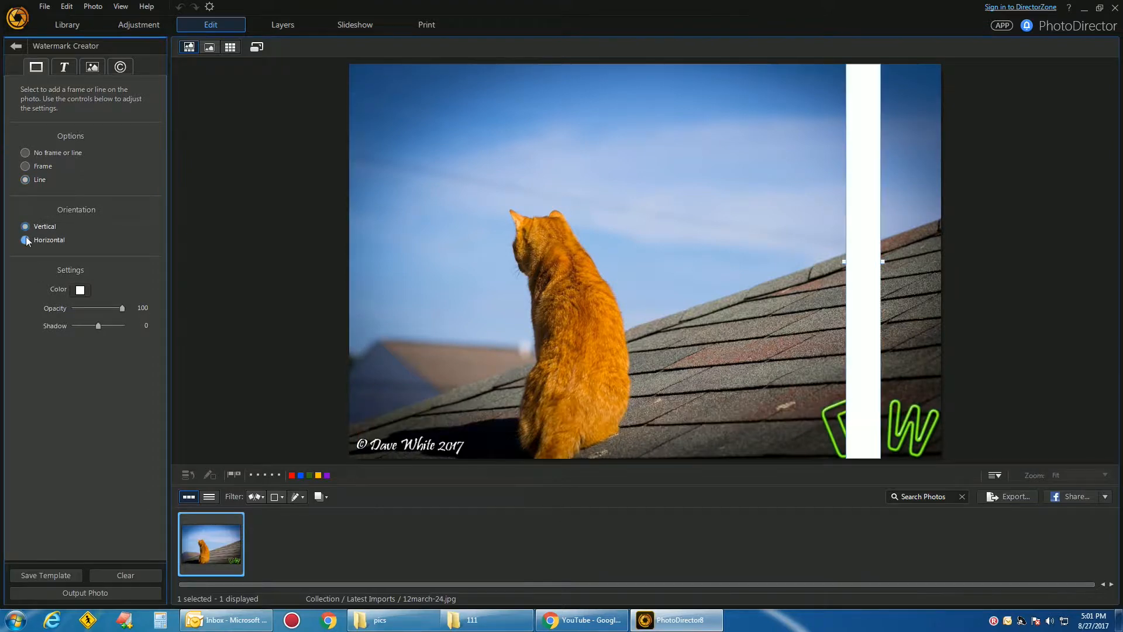
{"action": "left_click", "coordinate": [25, 239]}
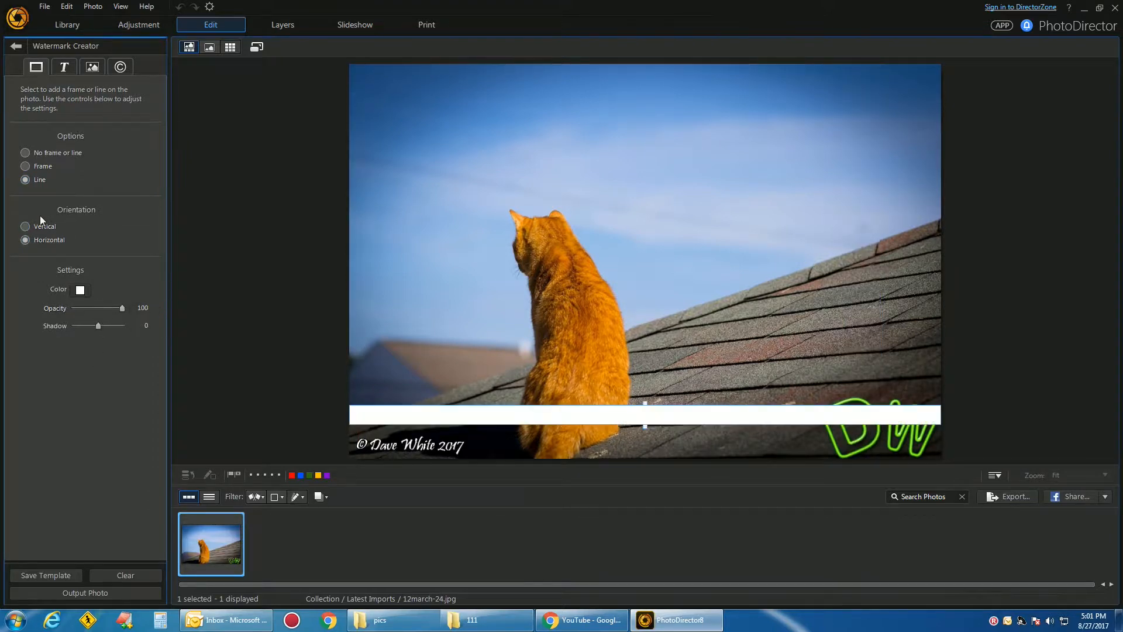
{"action": "left_click", "coordinate": [64, 66]}
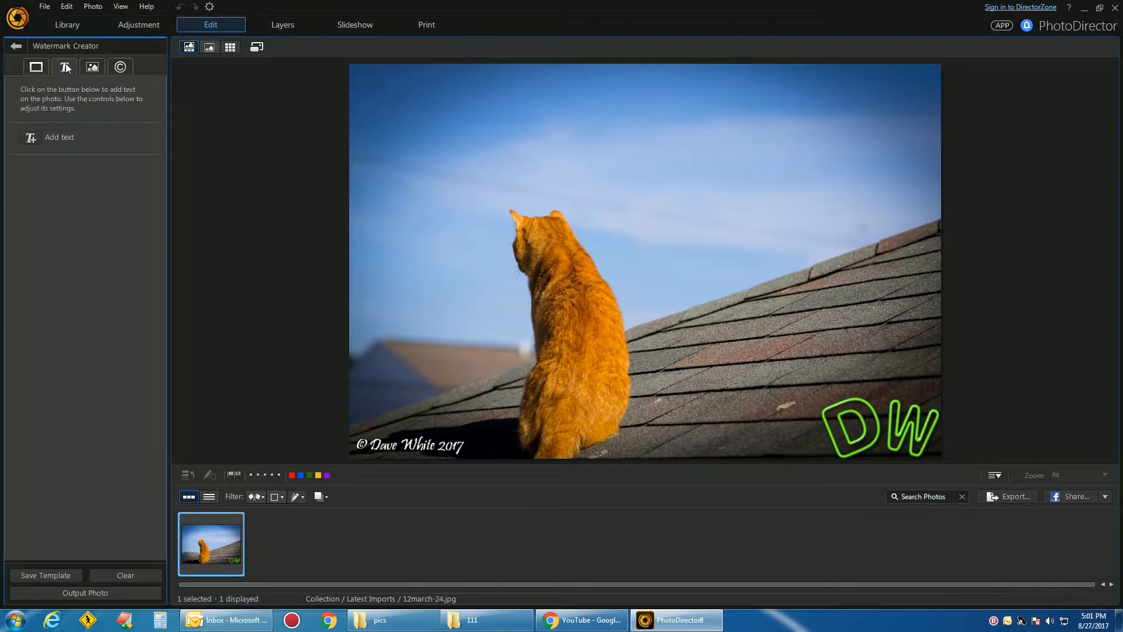
- Preview a sample 'New Text' watermark over the cat photo
{"action": "left_click", "coordinate": [59, 136]}
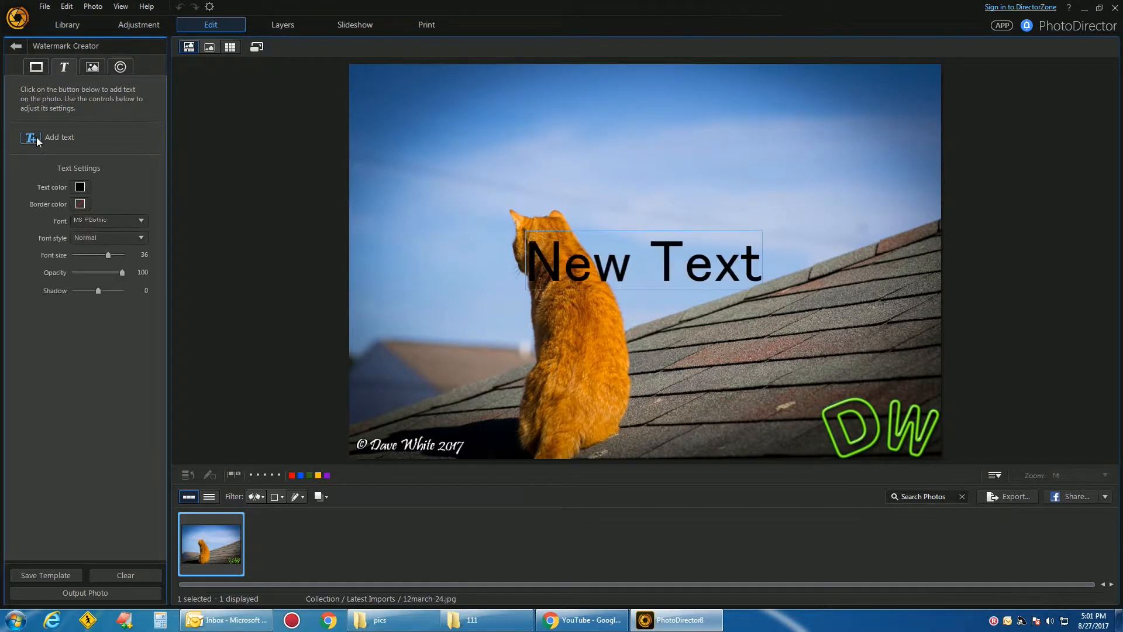
{"action": "mouse_move", "coordinate": [460, 271]}
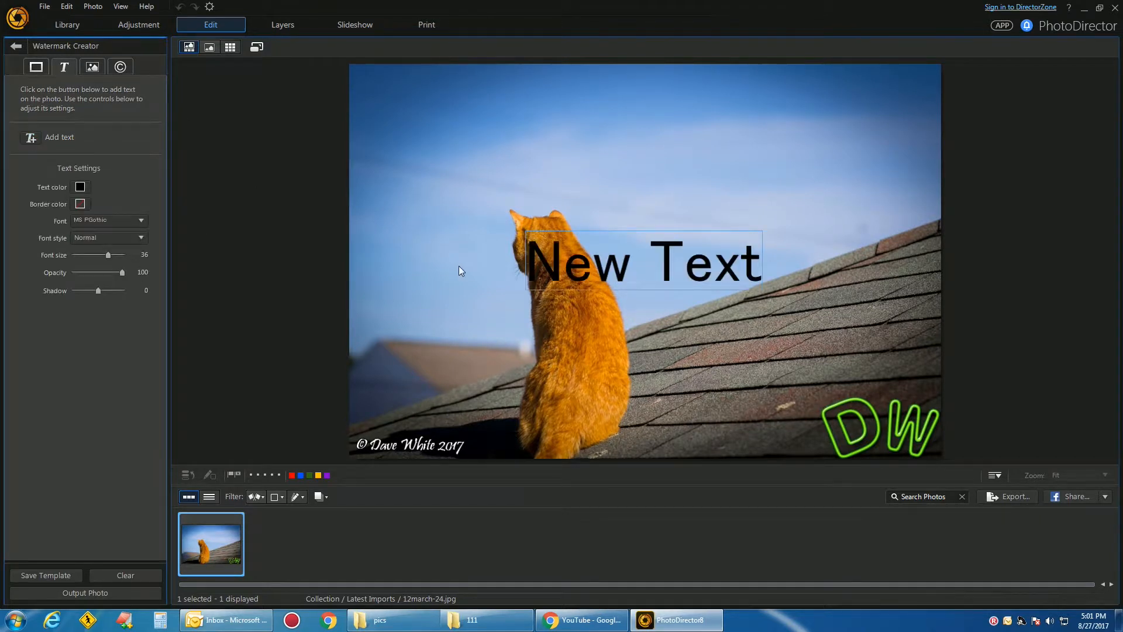
{"action": "mouse_move", "coordinate": [96, 344]}
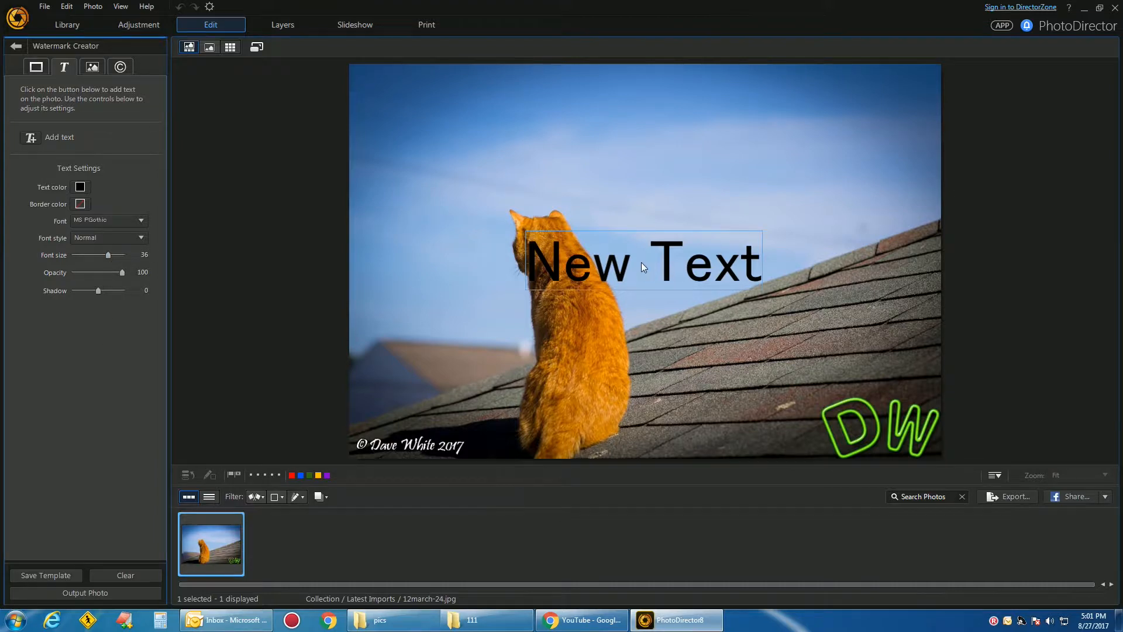
{"action": "left_click", "coordinate": [92, 67]}
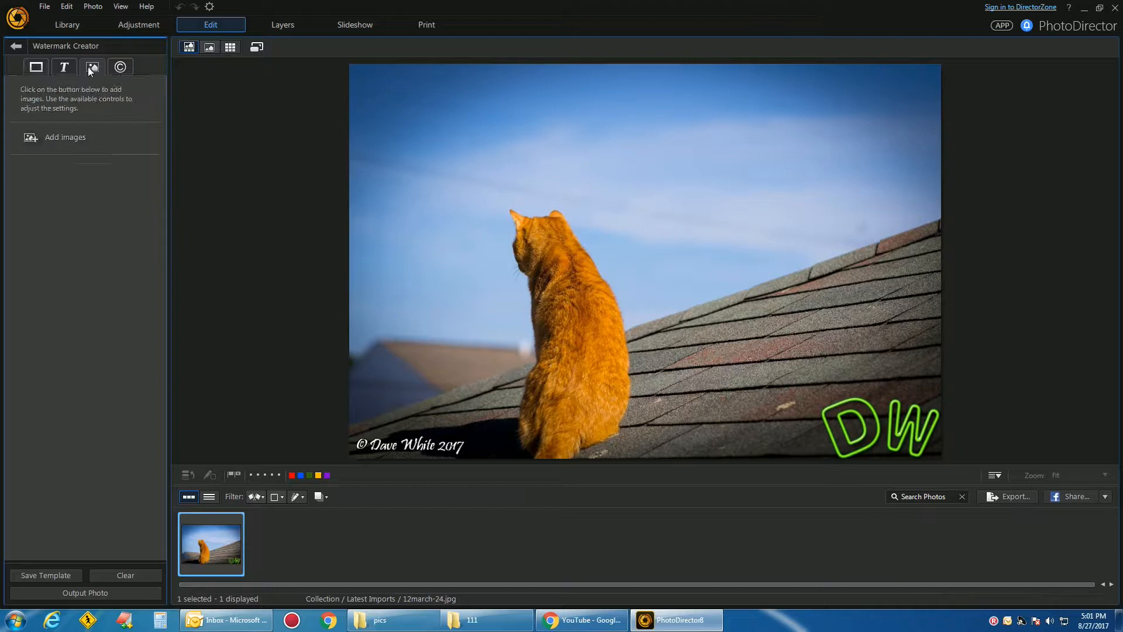
- Place a sample image watermark, then bring up the copyright Photo Information options
{"action": "left_click", "coordinate": [64, 136]}
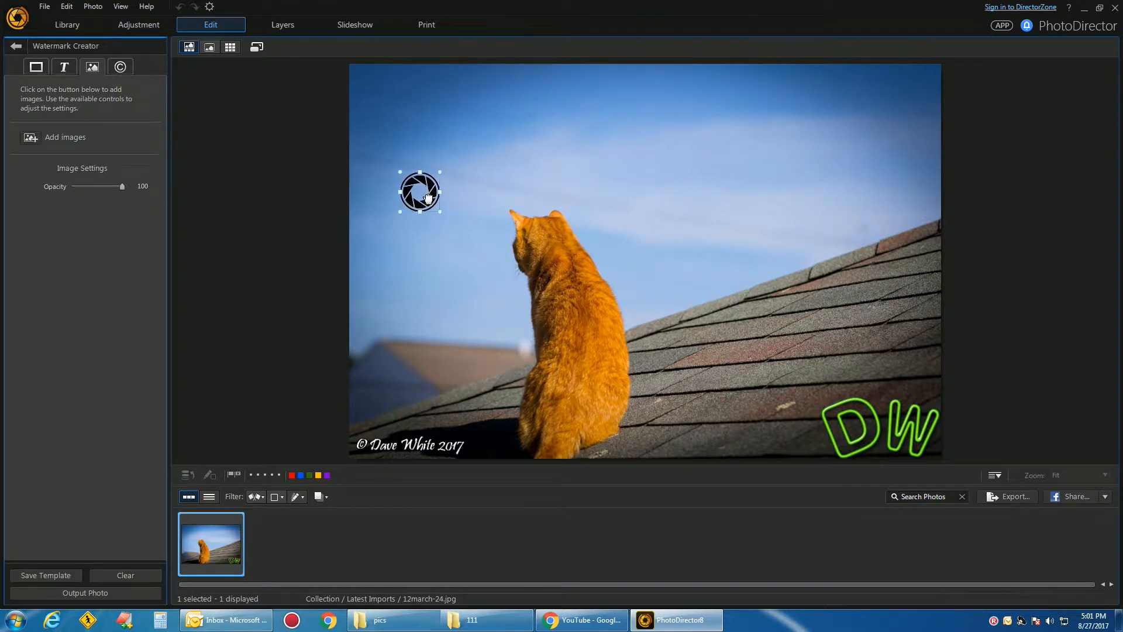
{"action": "left_click", "coordinate": [121, 66]}
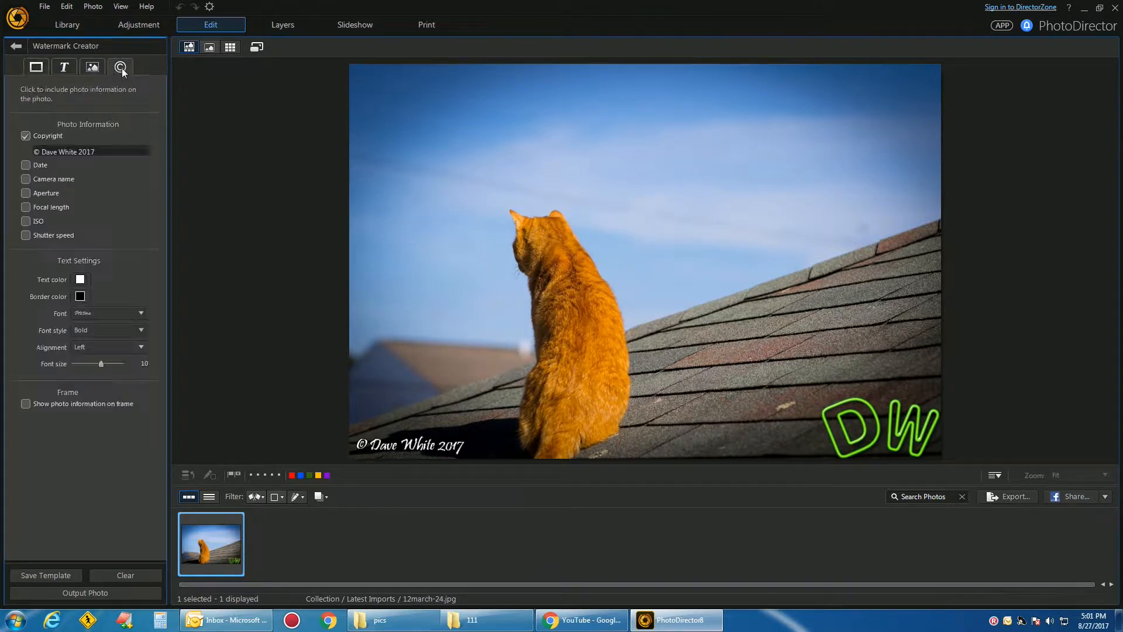
- Toggle the Copyright watermark off and back on, then lower its font size
{"action": "left_click", "coordinate": [121, 66]}
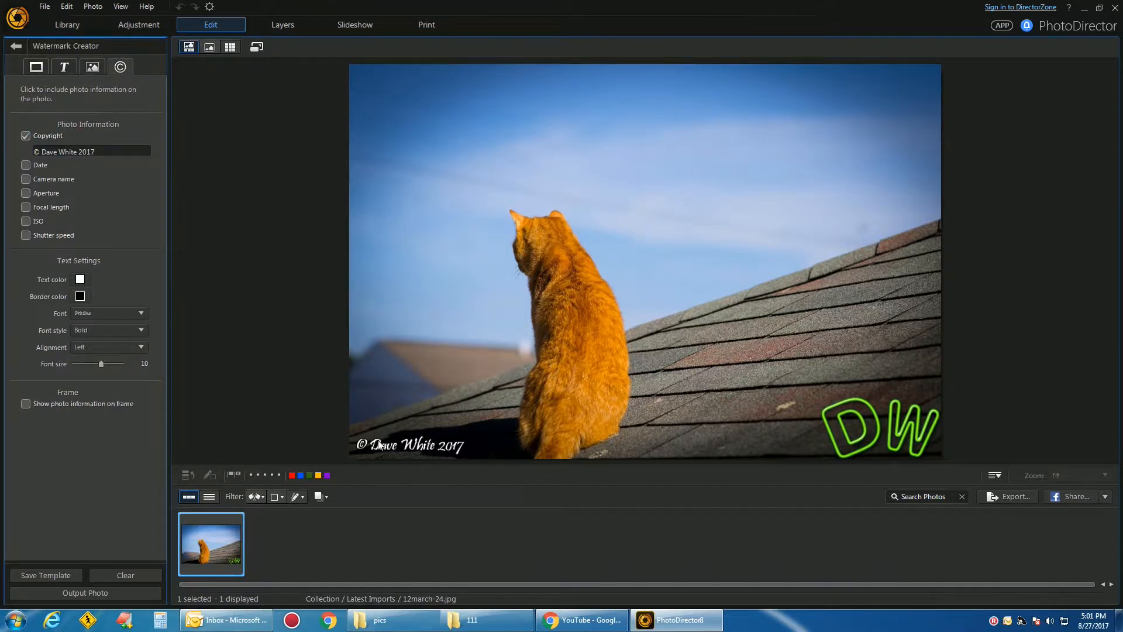
{"action": "left_click", "coordinate": [26, 136]}
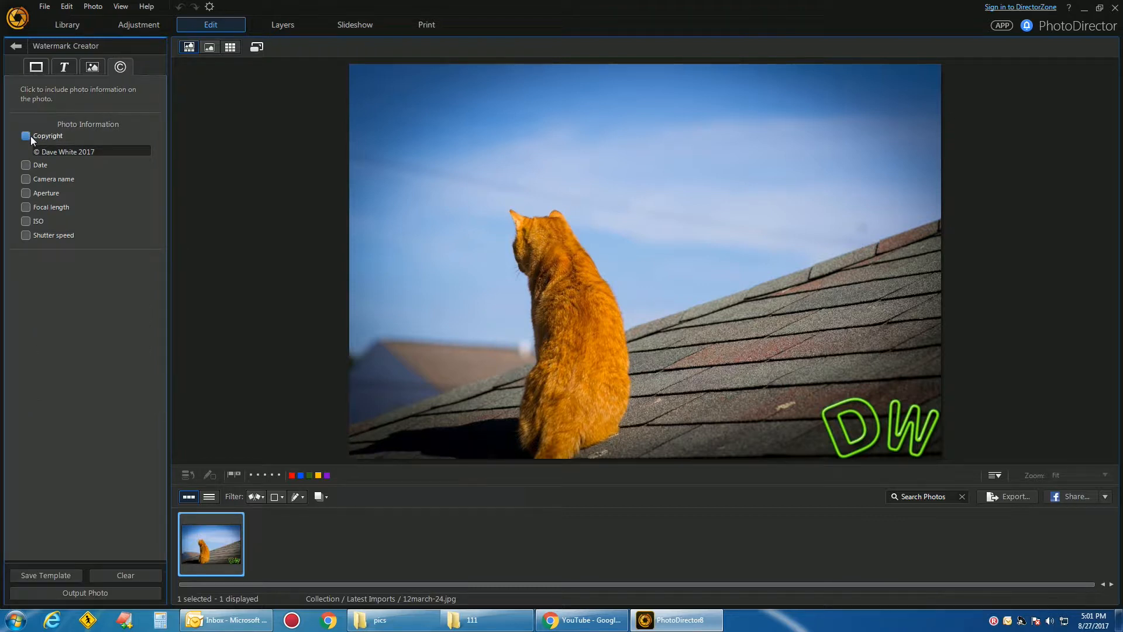
{"action": "left_click", "coordinate": [26, 136]}
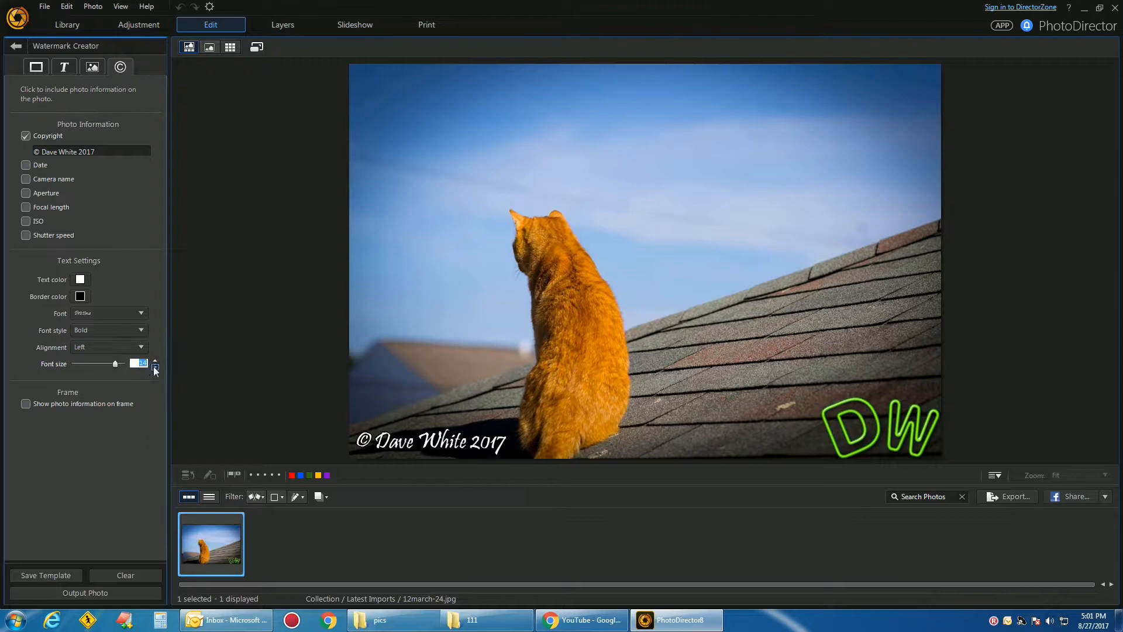
{"action": "left_click", "coordinate": [155, 367]}
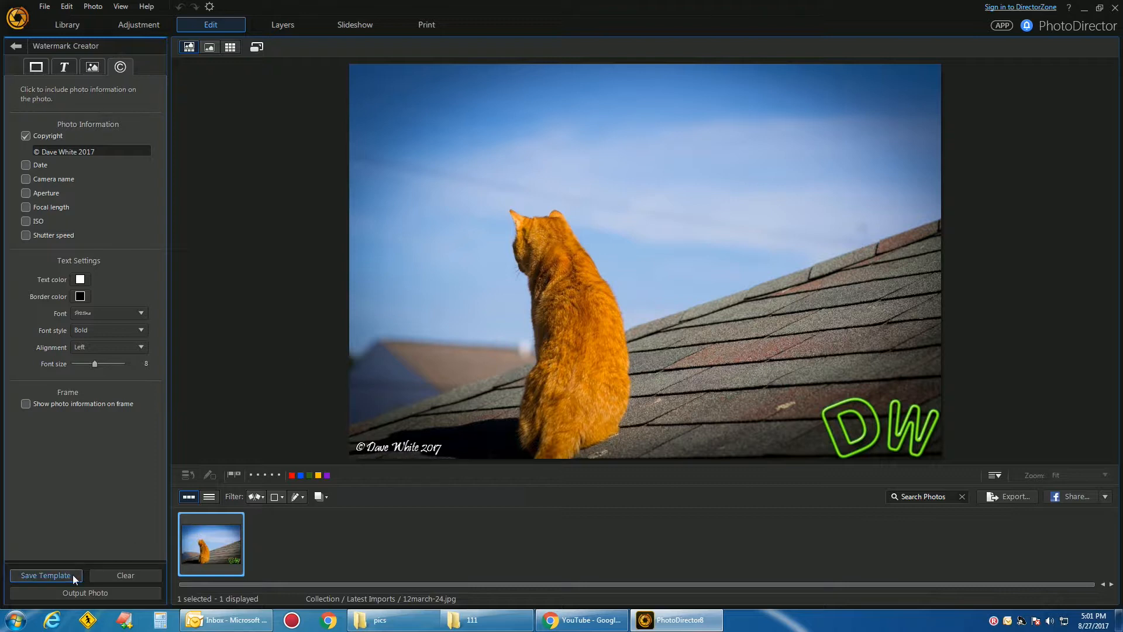
{"action": "mouse_move", "coordinate": [45, 575]}
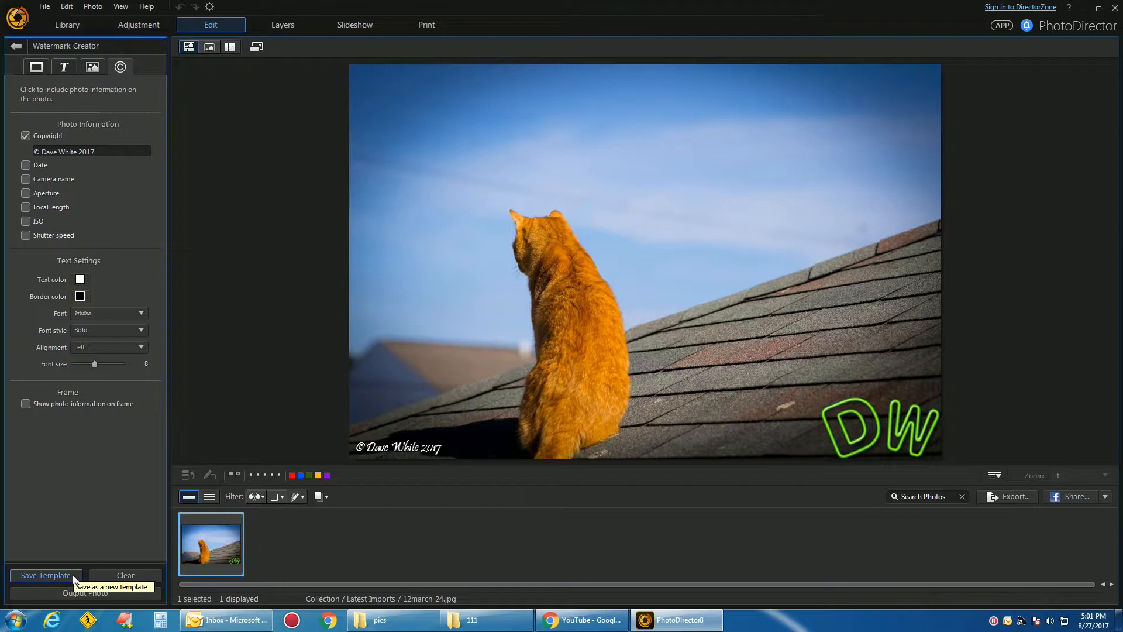
- Save the smaller copyright text and DW logo watermark as a template
{"action": "left_click", "coordinate": [93, 67]}
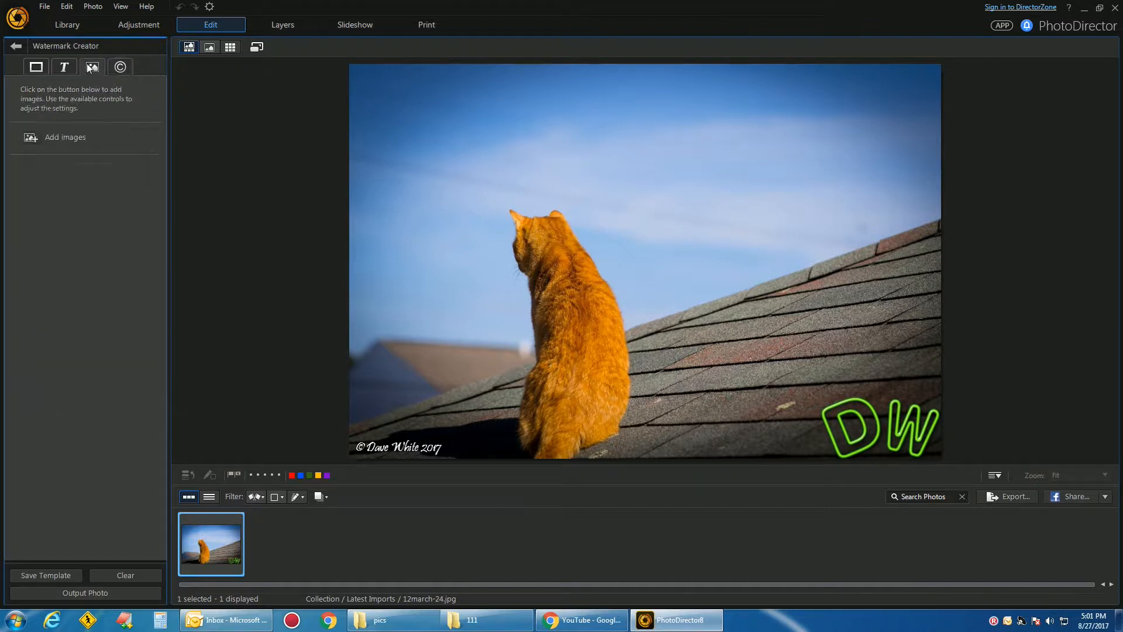
- Cycle through the frame, text and copyright Photo Information watermark sections
{"action": "left_click", "coordinate": [35, 67]}
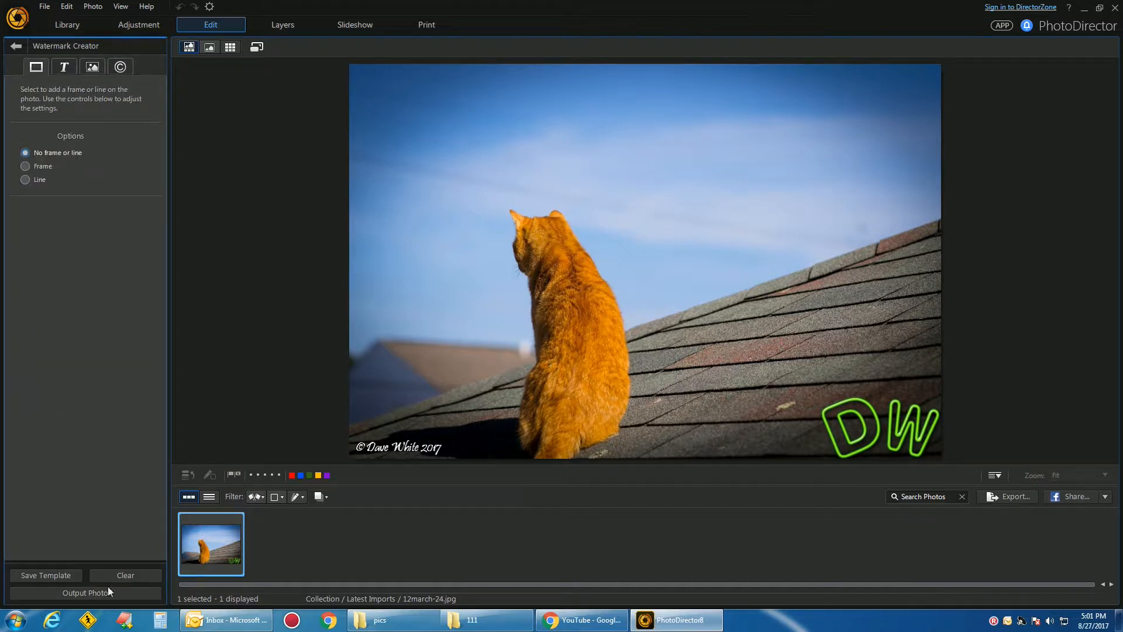
{"action": "left_click", "coordinate": [64, 67]}
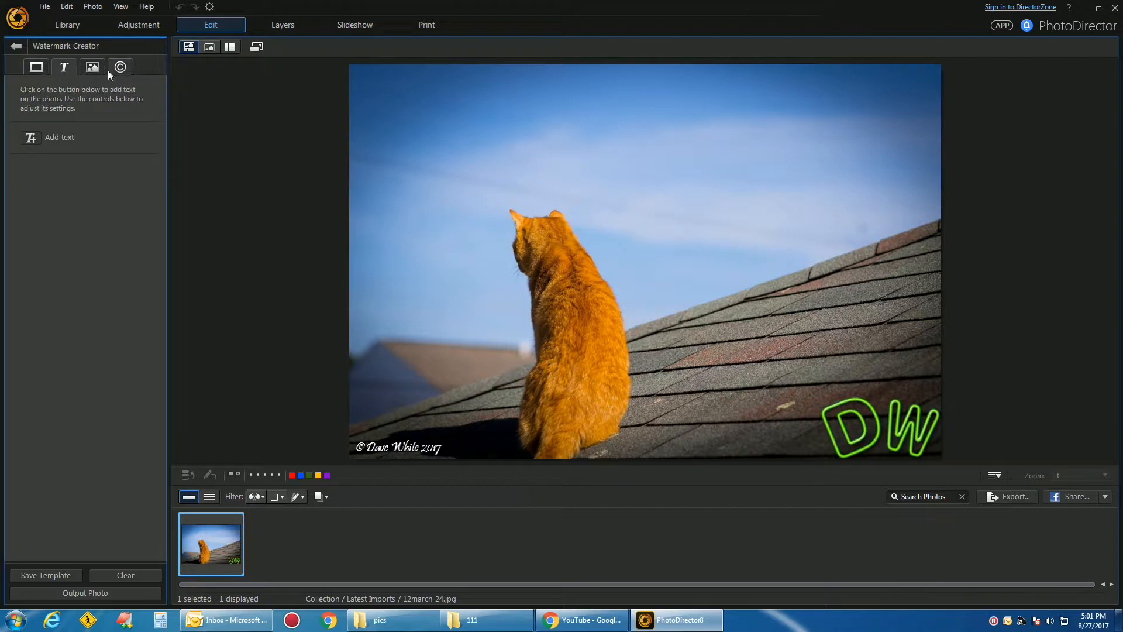
{"action": "left_click", "coordinate": [120, 66]}
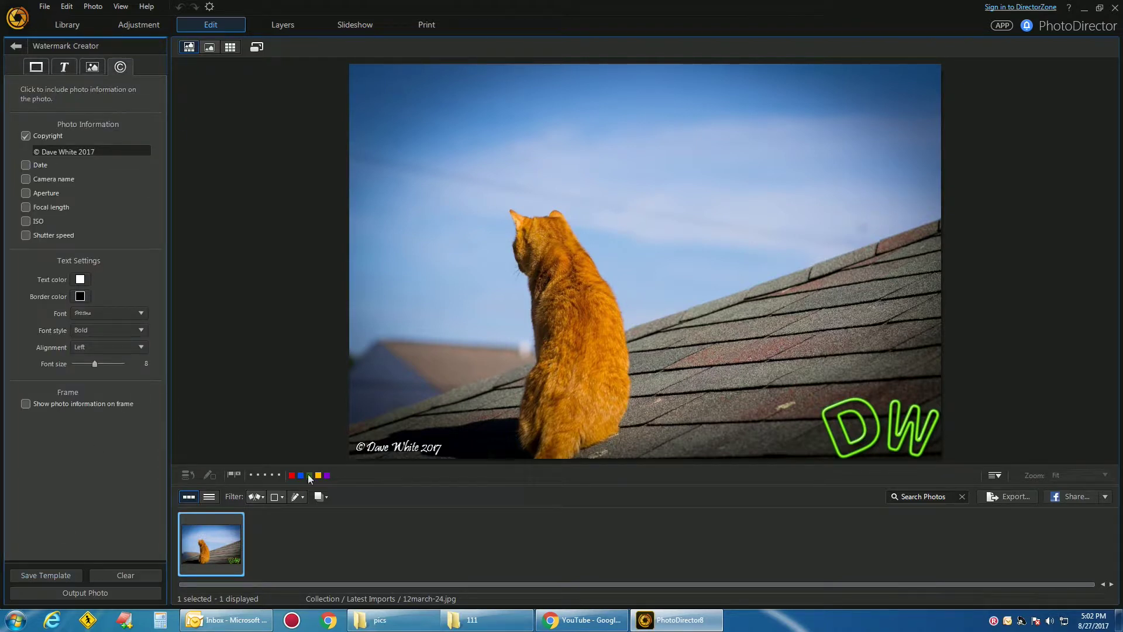
{"action": "mouse_move", "coordinate": [179, 397]}
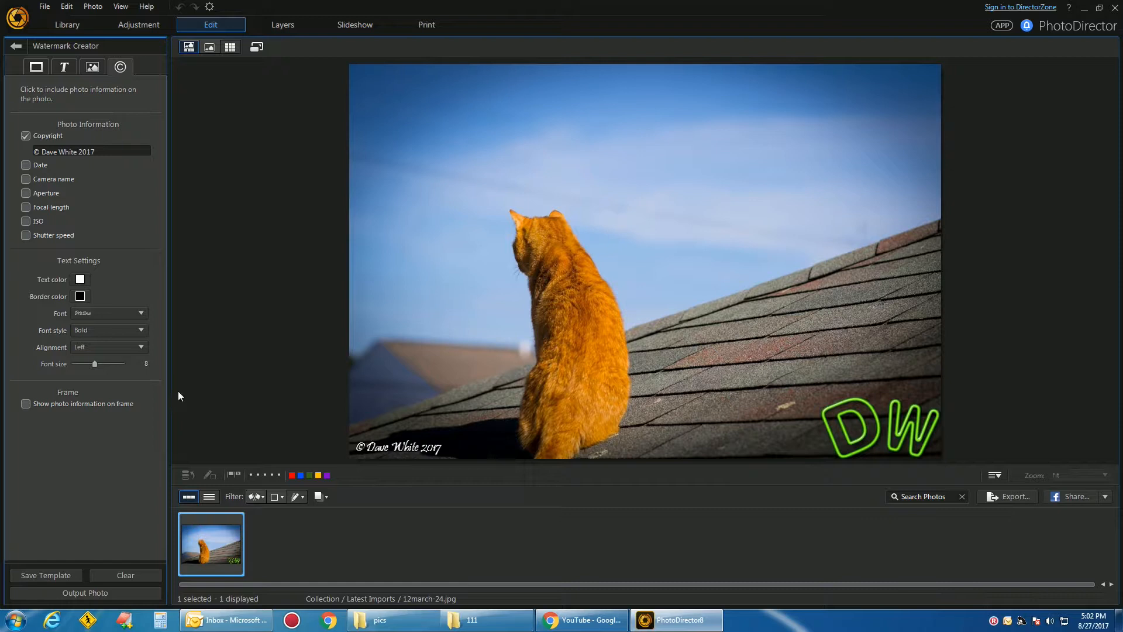
- Raise the copyright font size to 10 and save the template as 'dw_txt'
{"action": "left_click", "coordinate": [154, 361]}
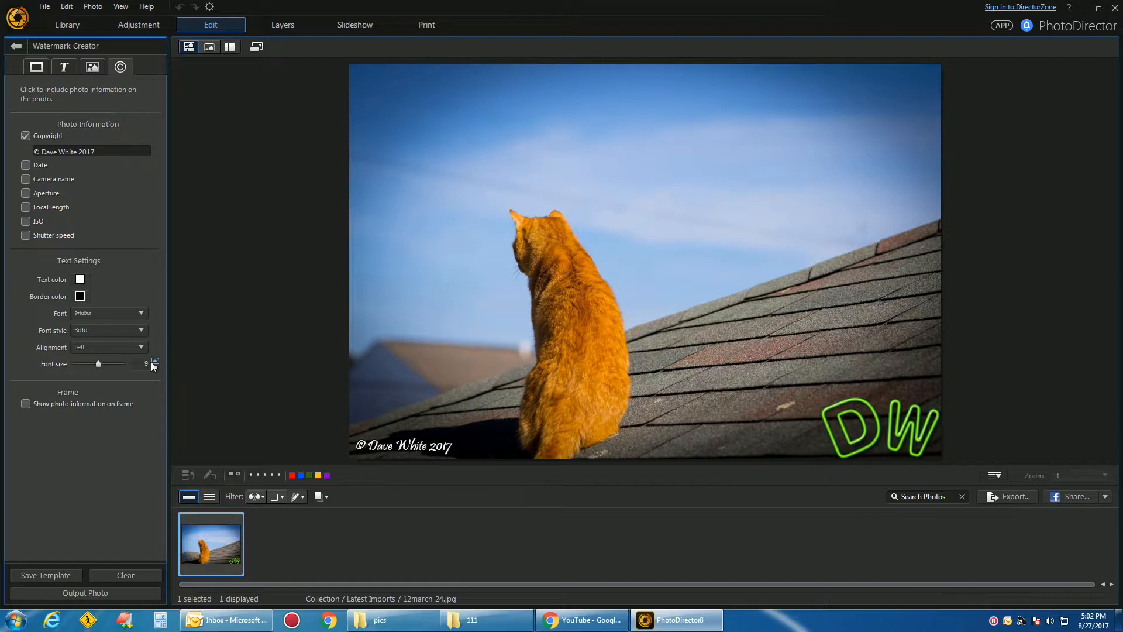
{"action": "left_click", "coordinate": [154, 361]}
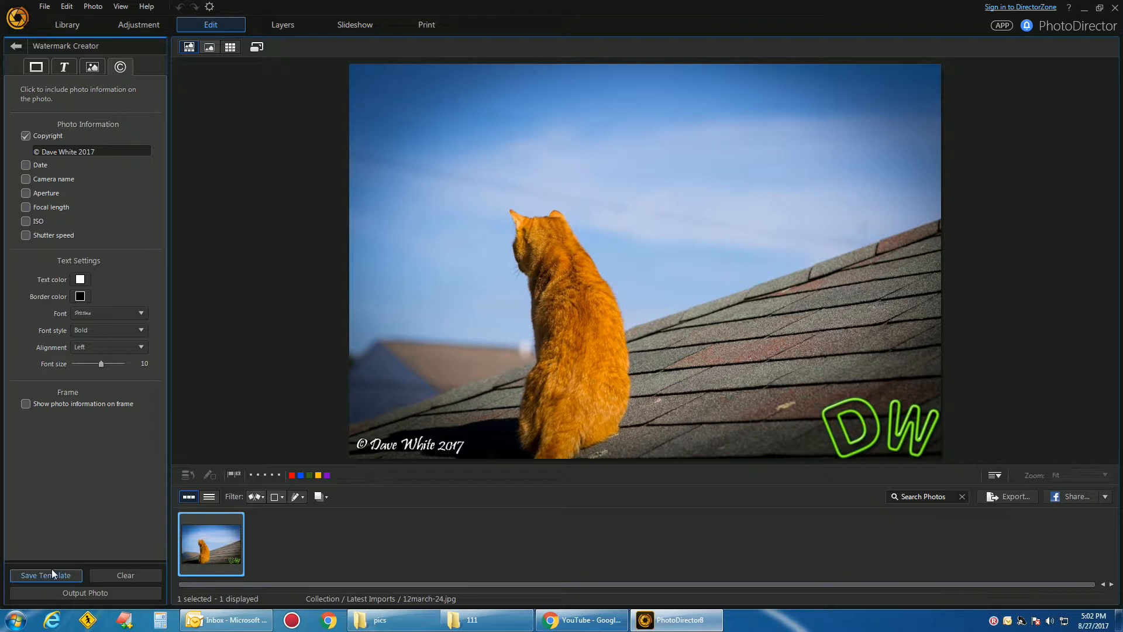
{"action": "left_click", "coordinate": [46, 575]}
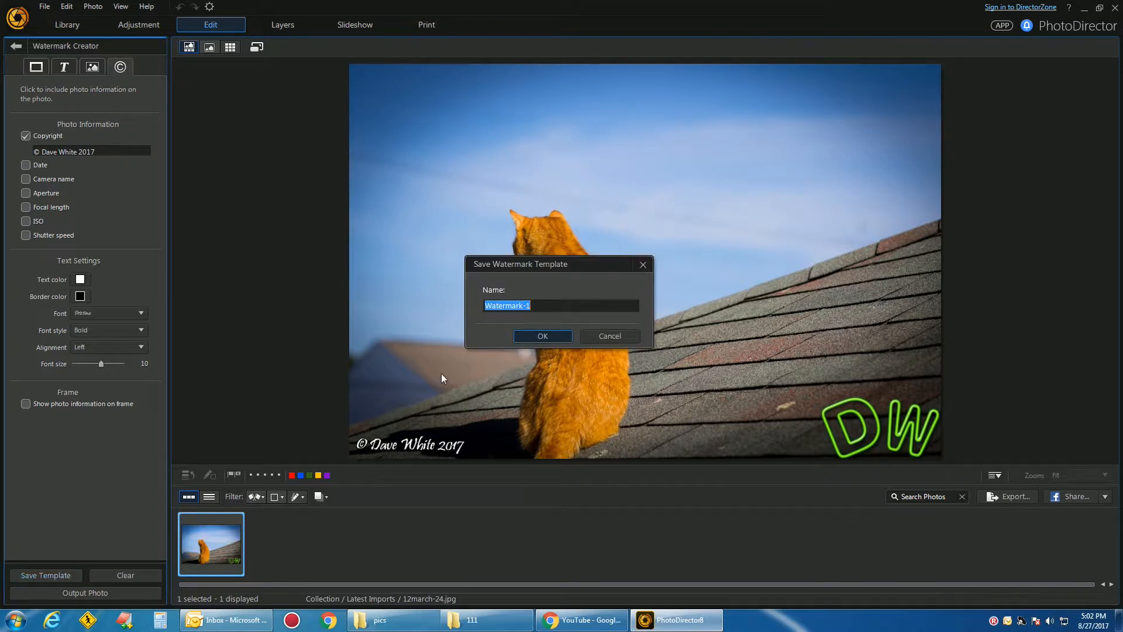
{"action": "type", "text": "dw"}
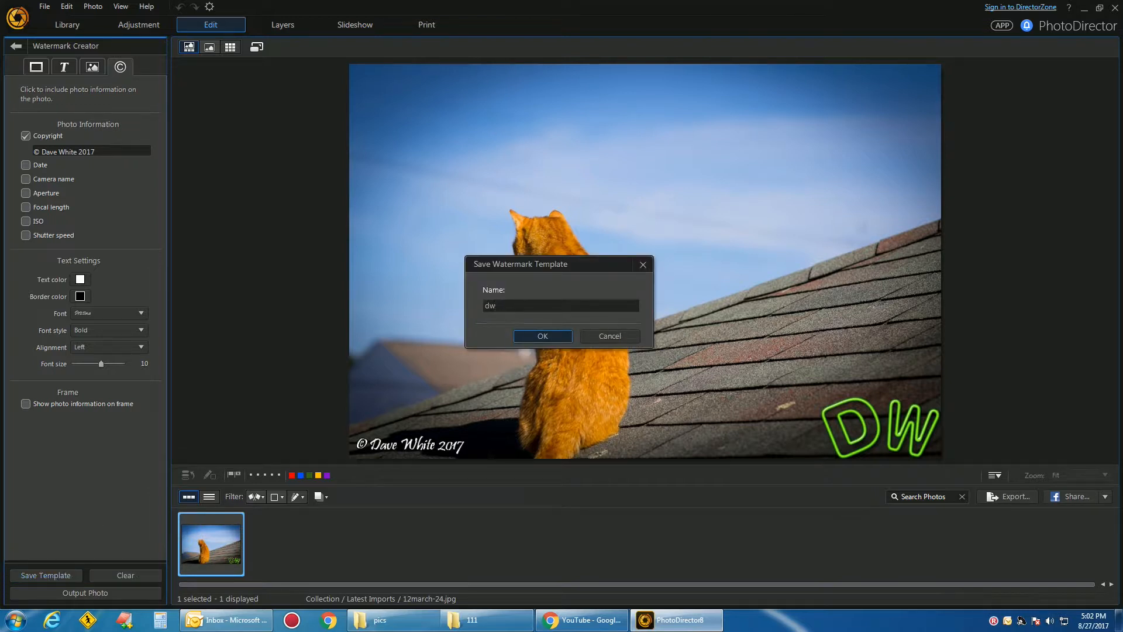
{"action": "type", "text": "_t"}
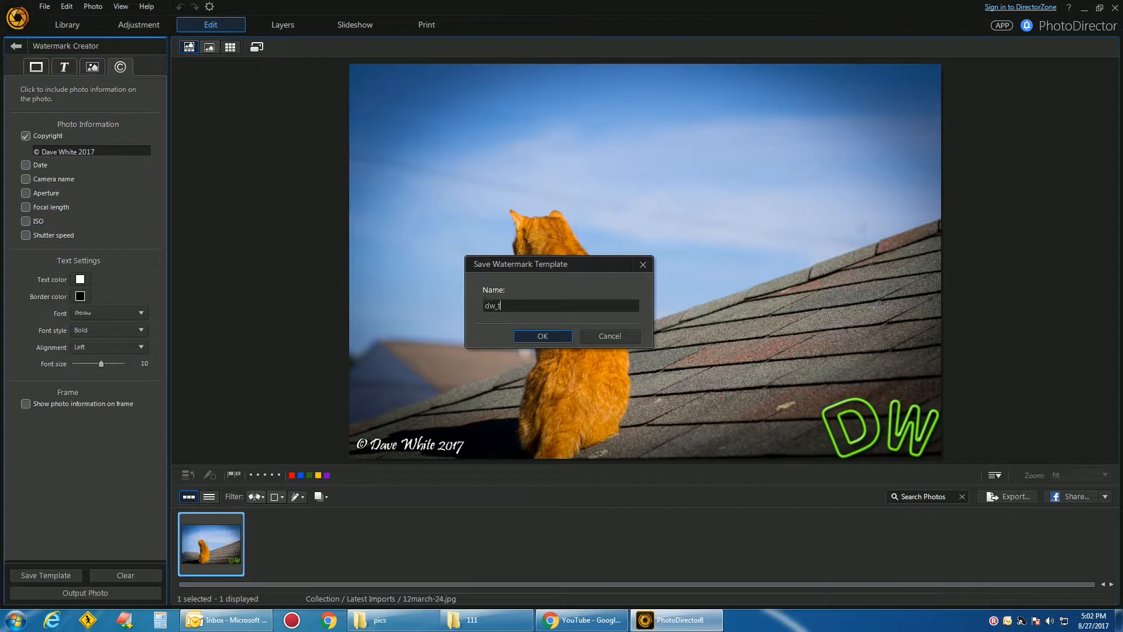
{"action": "type", "text": "xt"}
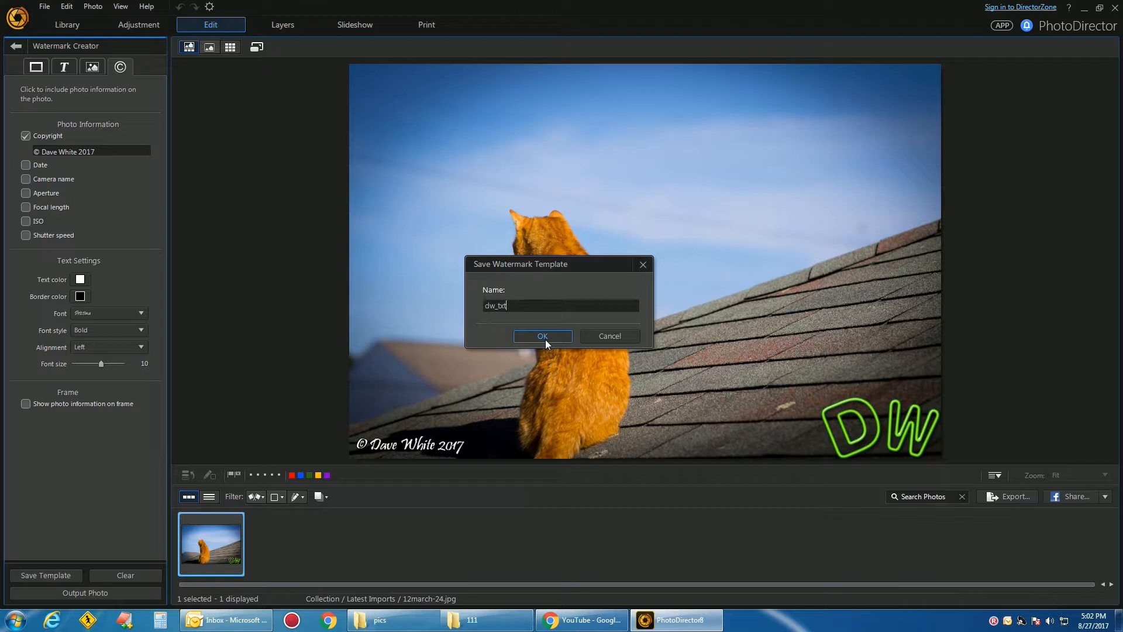
{"action": "left_click", "coordinate": [543, 337]}
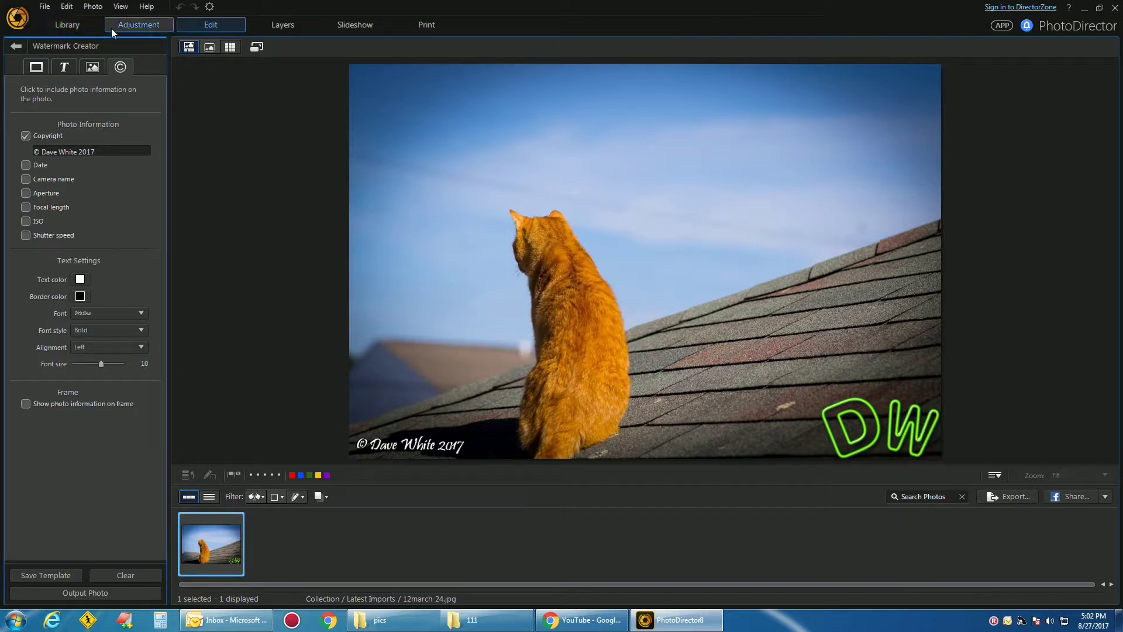
- Open Photo Export for the cat photo through its thumbnail's Export Selected Photos
{"action": "left_click", "coordinate": [66, 25]}
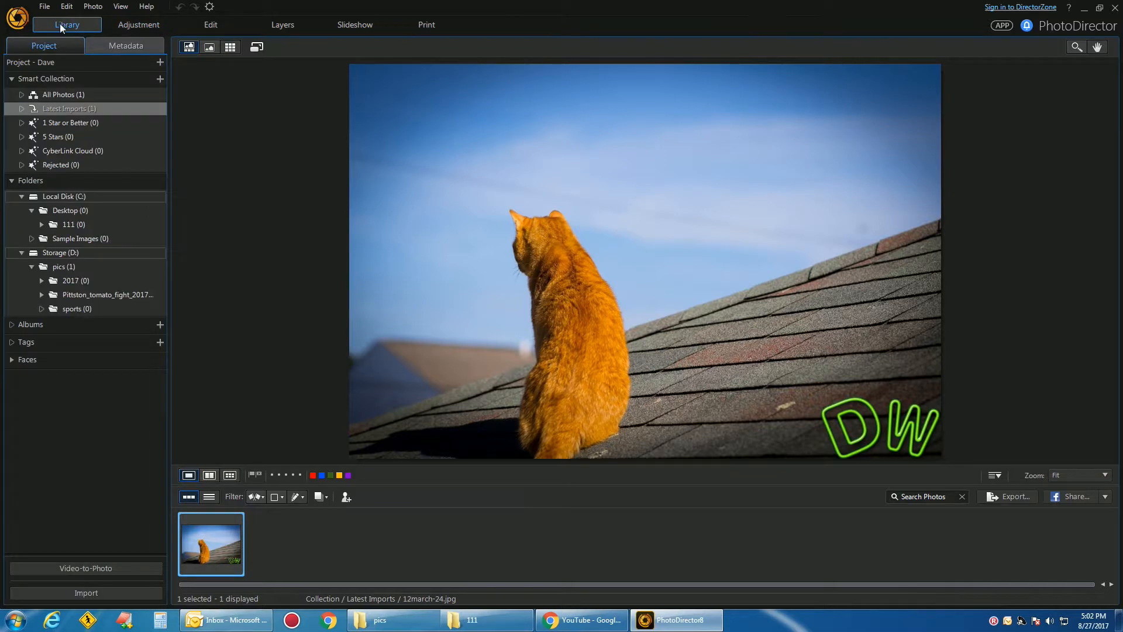
{"action": "left_click", "coordinate": [138, 25]}
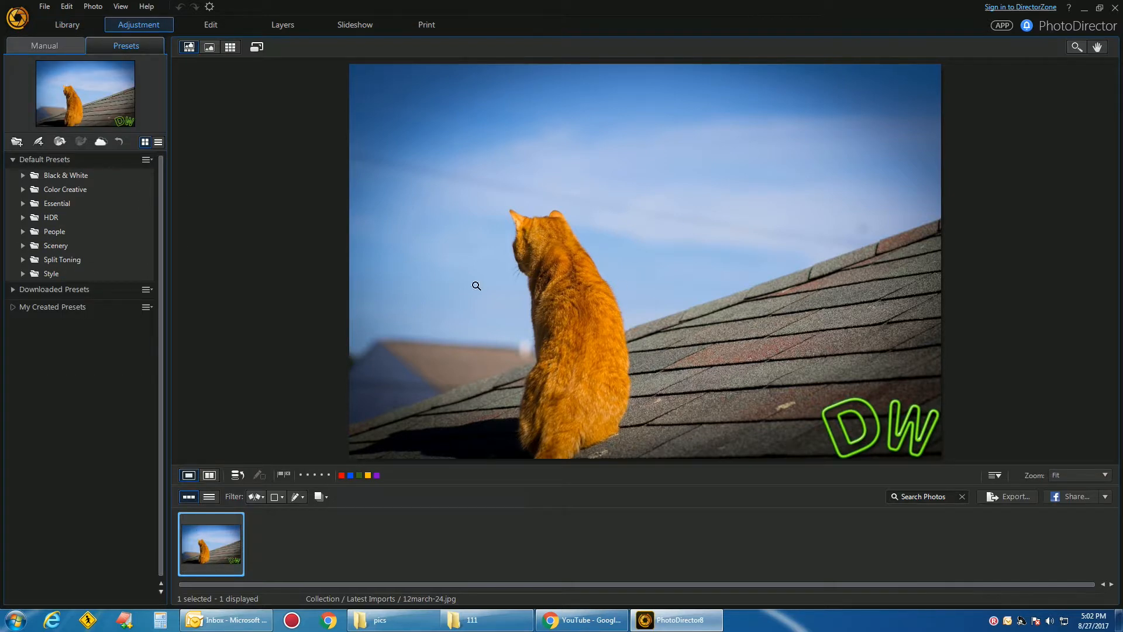
{"action": "mouse_move", "coordinate": [974, 435]}
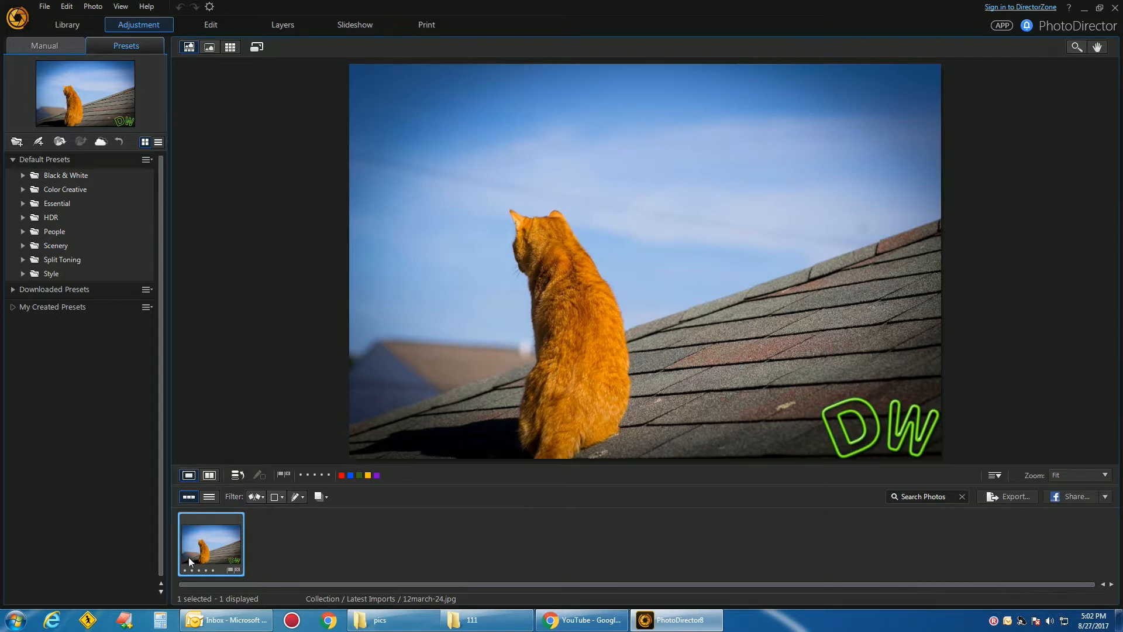
{"action": "right_click", "coordinate": [211, 543]}
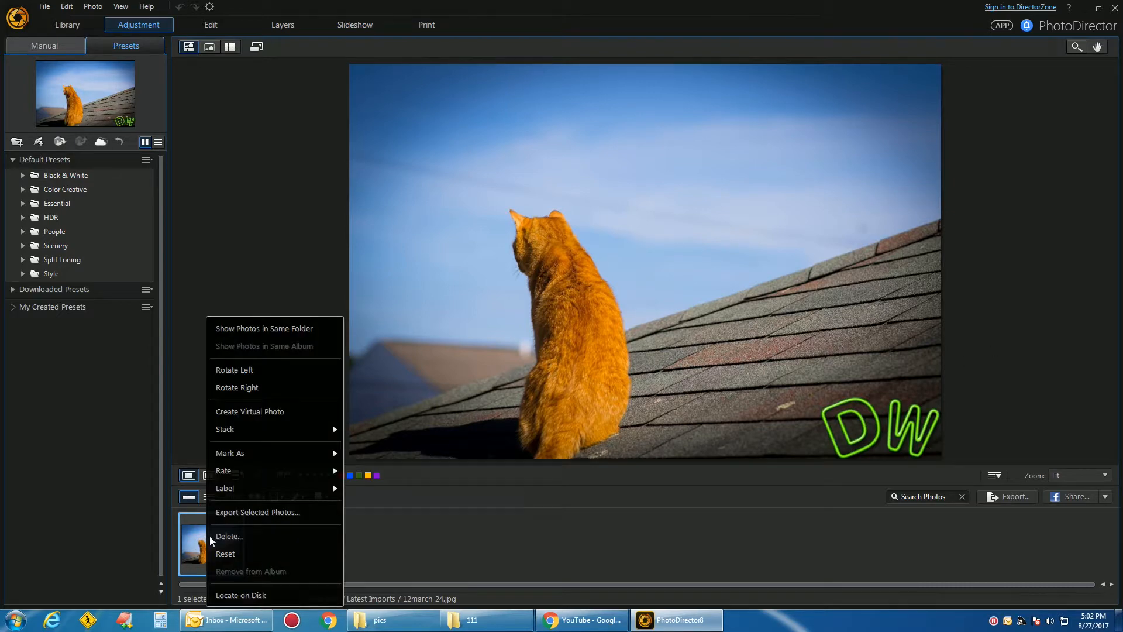
{"action": "left_click", "coordinate": [257, 511]}
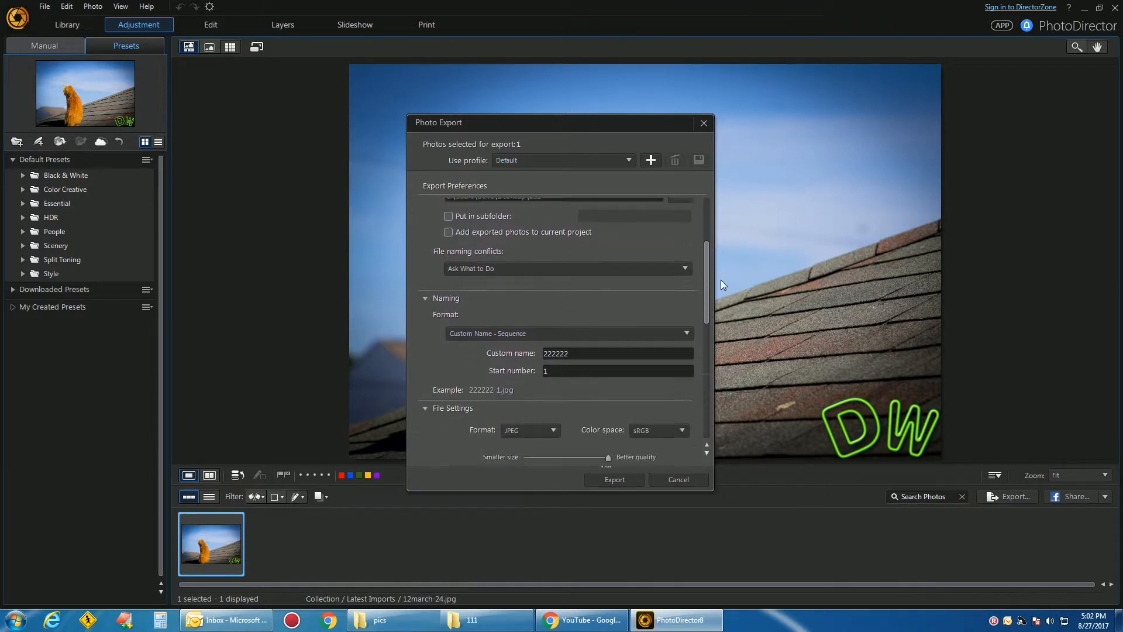
- Apply the dw_txt watermark template and export, overwriting the existing 222222-1.jpg
{"action": "scroll", "scroll_direction": "down", "scroll_amount": 3}
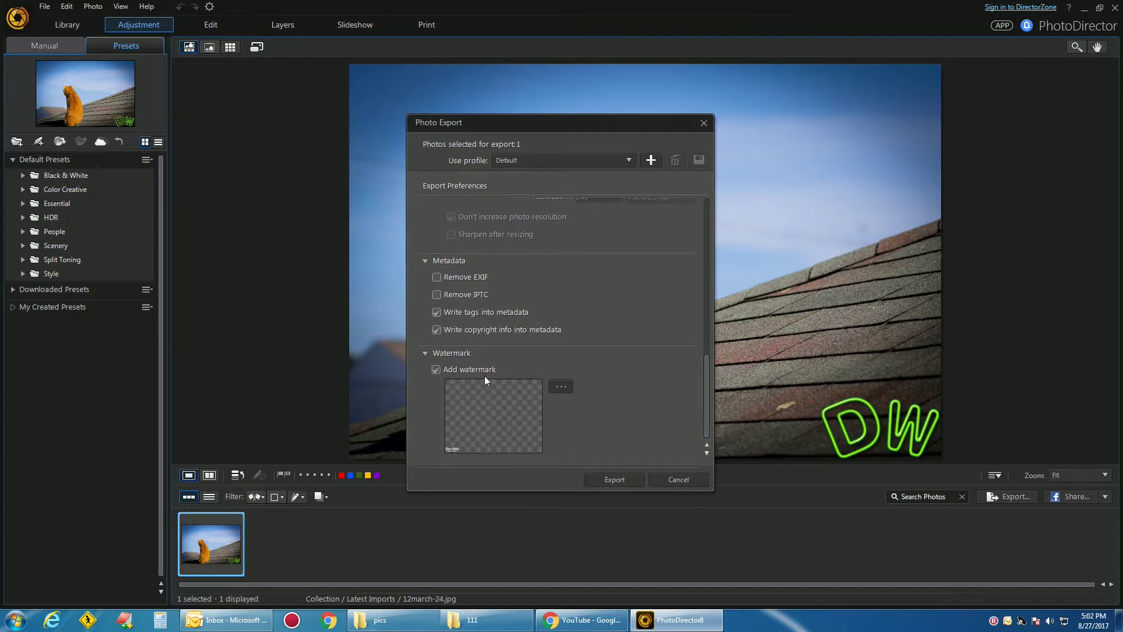
{"action": "left_click", "coordinate": [426, 352]}
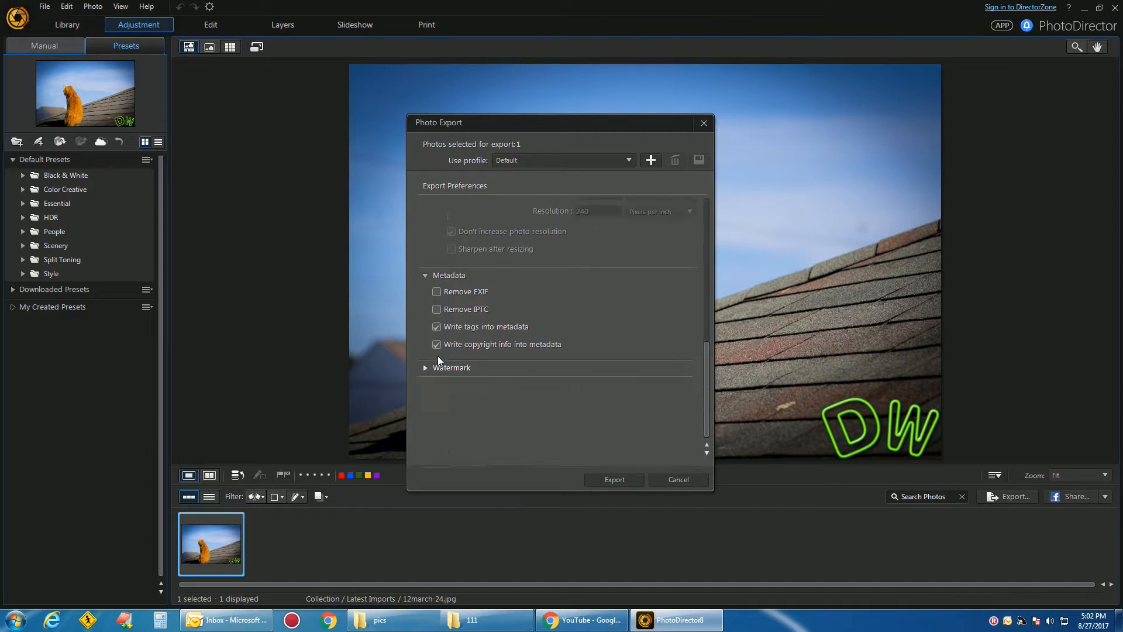
{"action": "scroll", "scroll_direction": "up", "scroll_amount": 3}
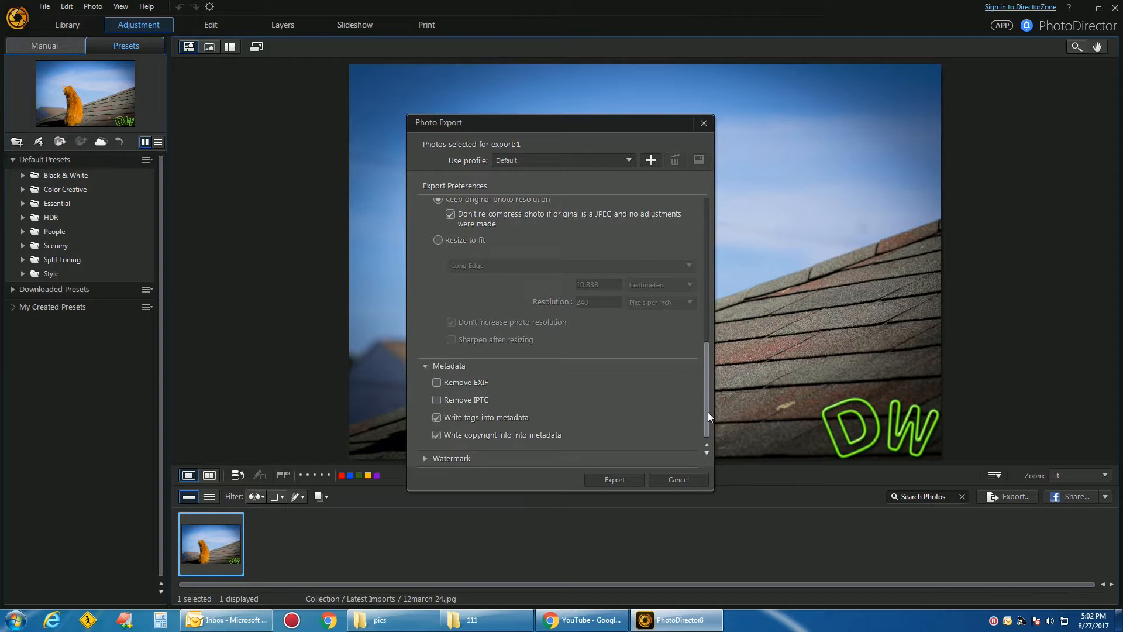
{"action": "mouse_move", "coordinate": [727, 437]}
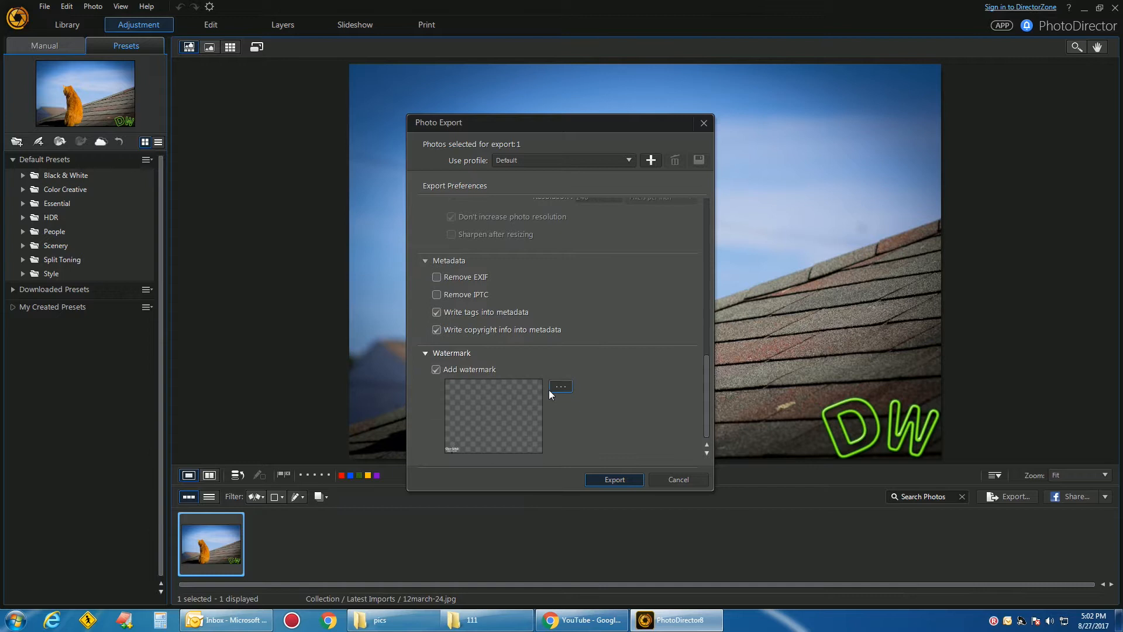
{"action": "left_click", "coordinate": [561, 387]}
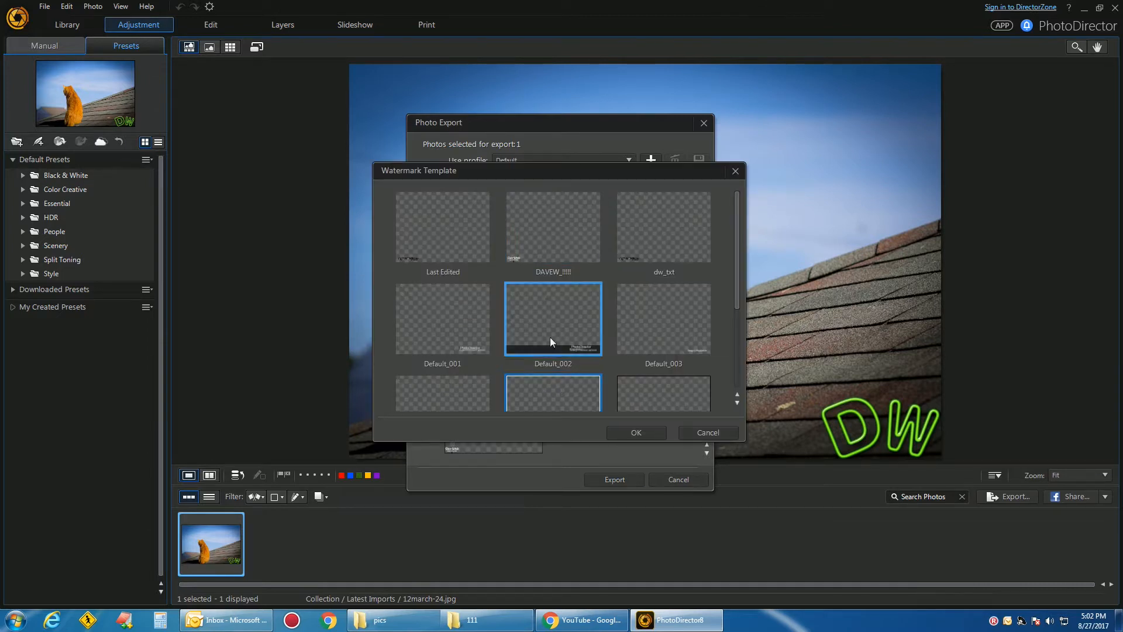
{"action": "left_click", "coordinate": [663, 226]}
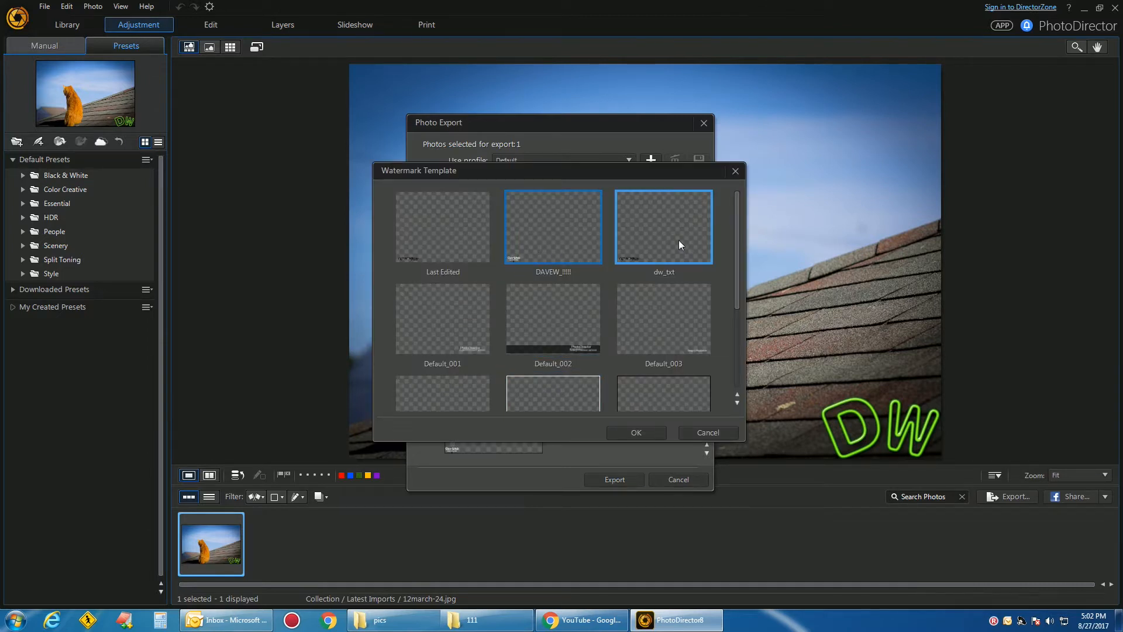
{"action": "left_click", "coordinate": [635, 433]}
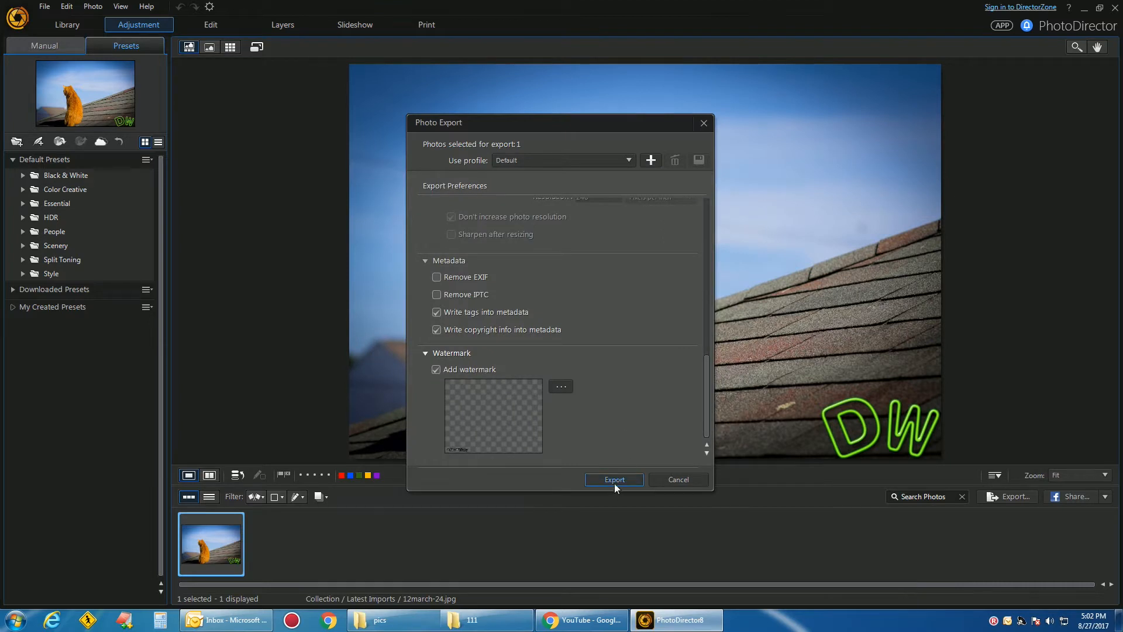
{"action": "left_click", "coordinate": [613, 479]}
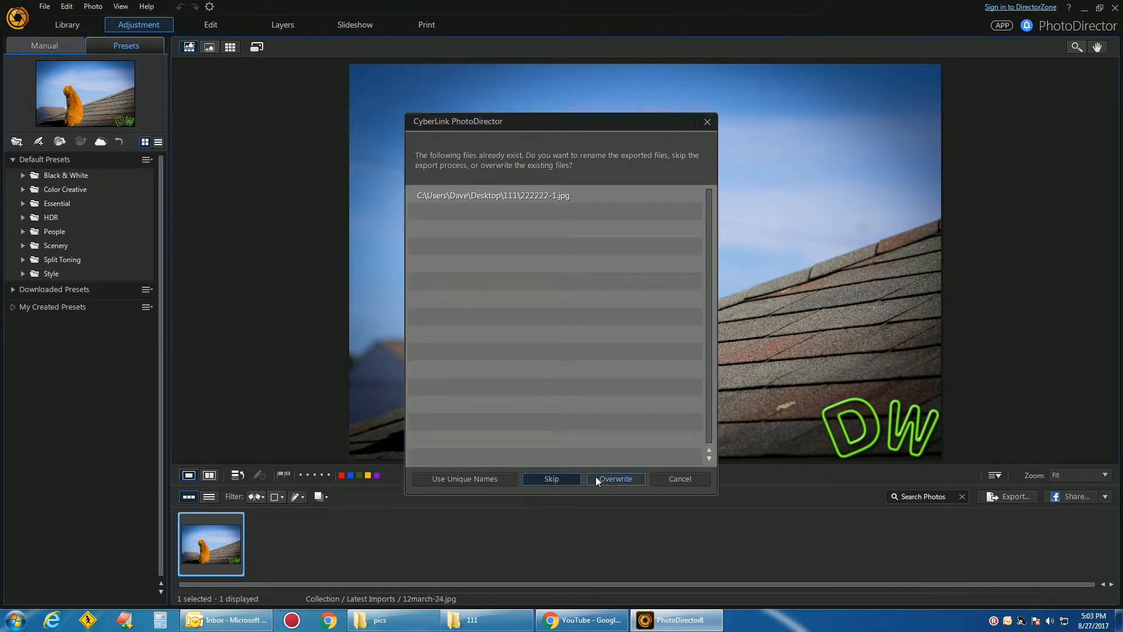
{"action": "left_click", "coordinate": [615, 479]}
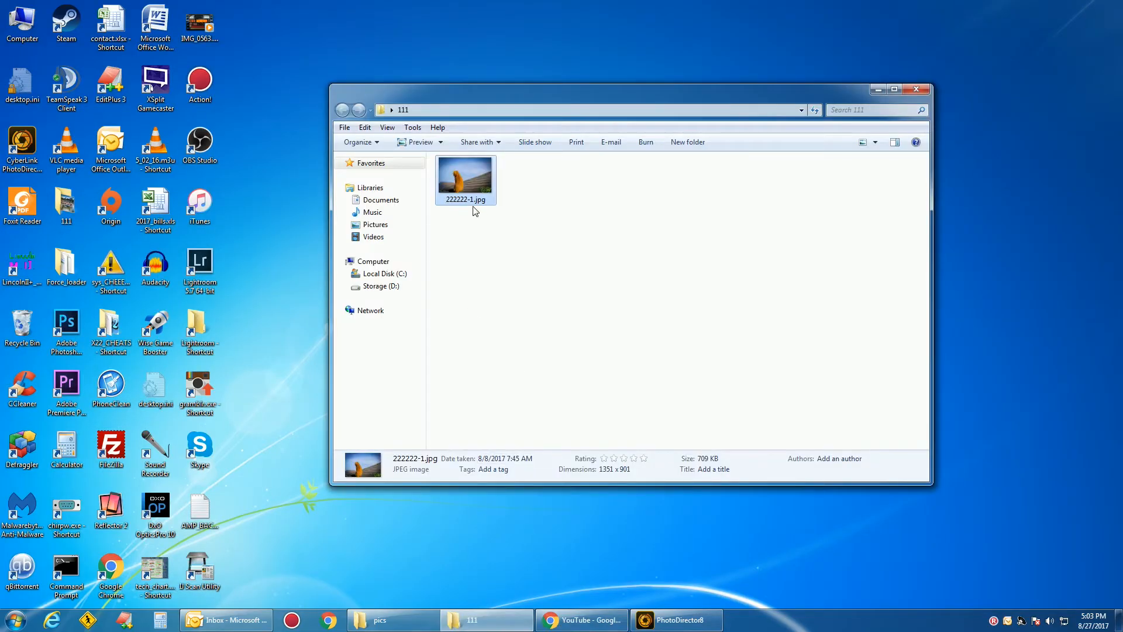
- Open 222222-1.jpg from the 111 folder to check it, then return to PhotoDirector
{"action": "double_click", "coordinate": [465, 175]}
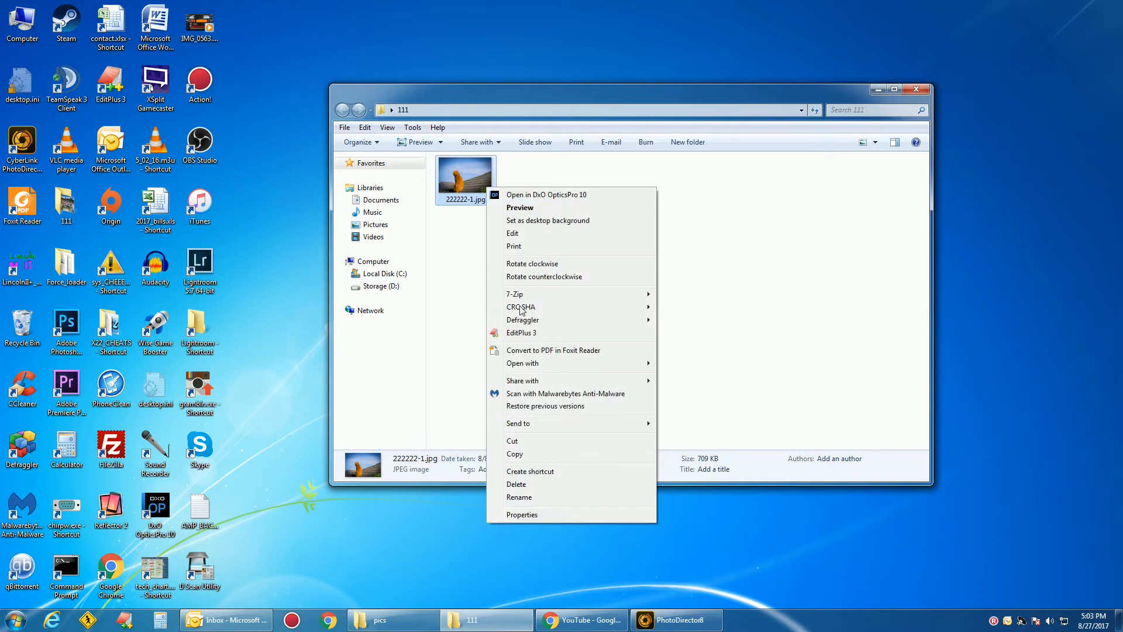
{"action": "left_click", "coordinate": [517, 484]}
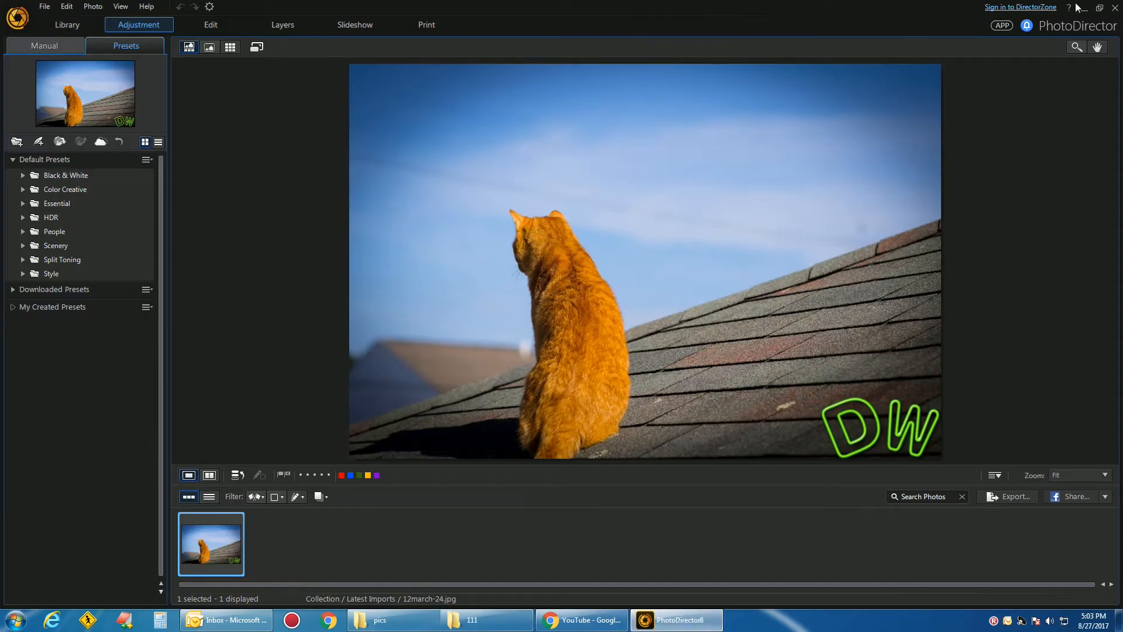
{"action": "mouse_move", "coordinate": [106, 274]}
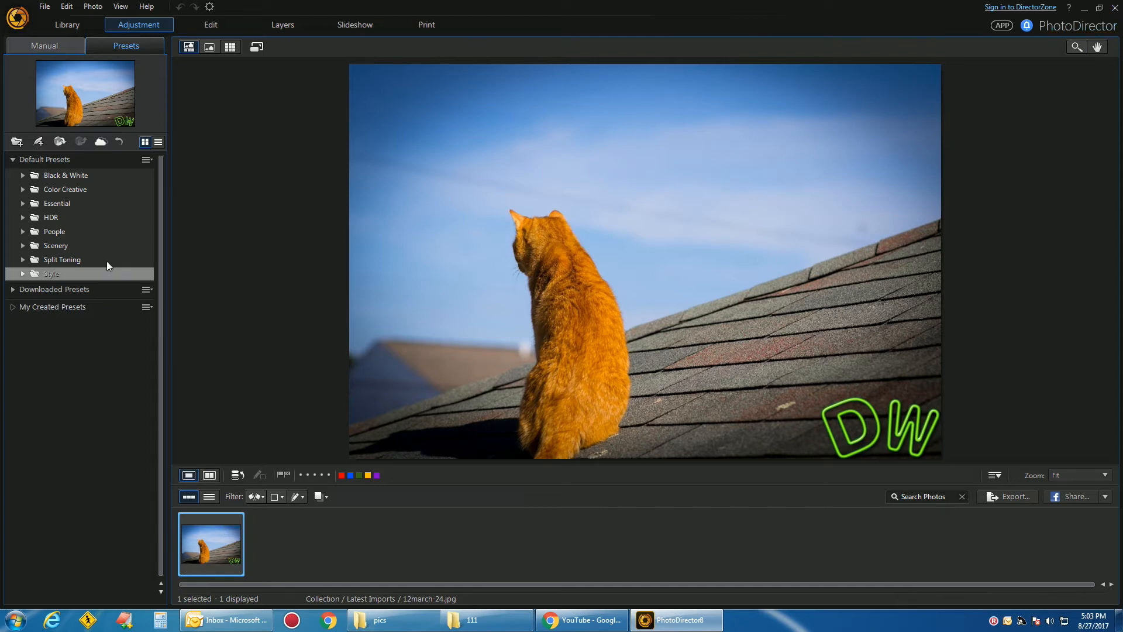
{"action": "mouse_move", "coordinate": [212, 29]}
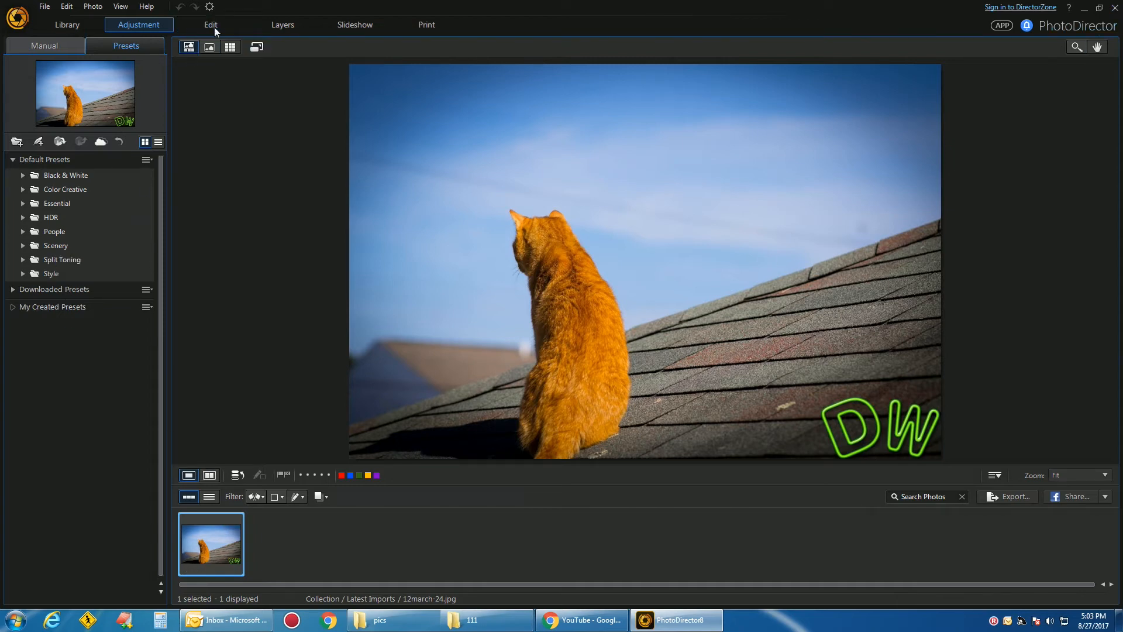
- Switch PhotoDirector to the Edit module to list its editing tool groups
{"action": "left_click", "coordinate": [210, 25]}
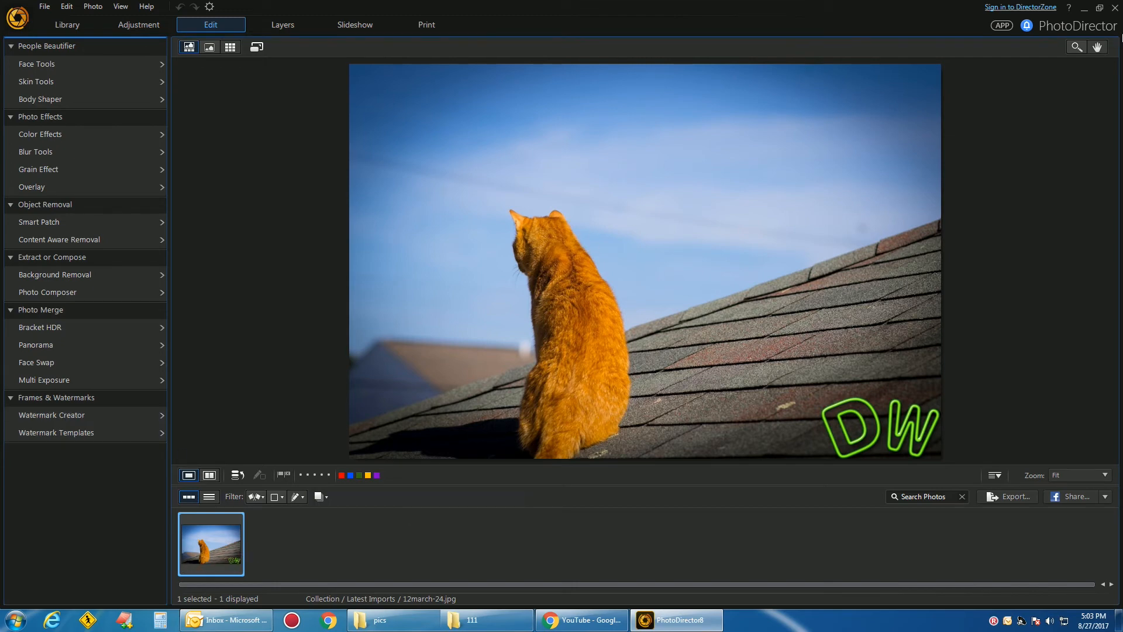
{"action": "mouse_move", "coordinate": [552, 434]}
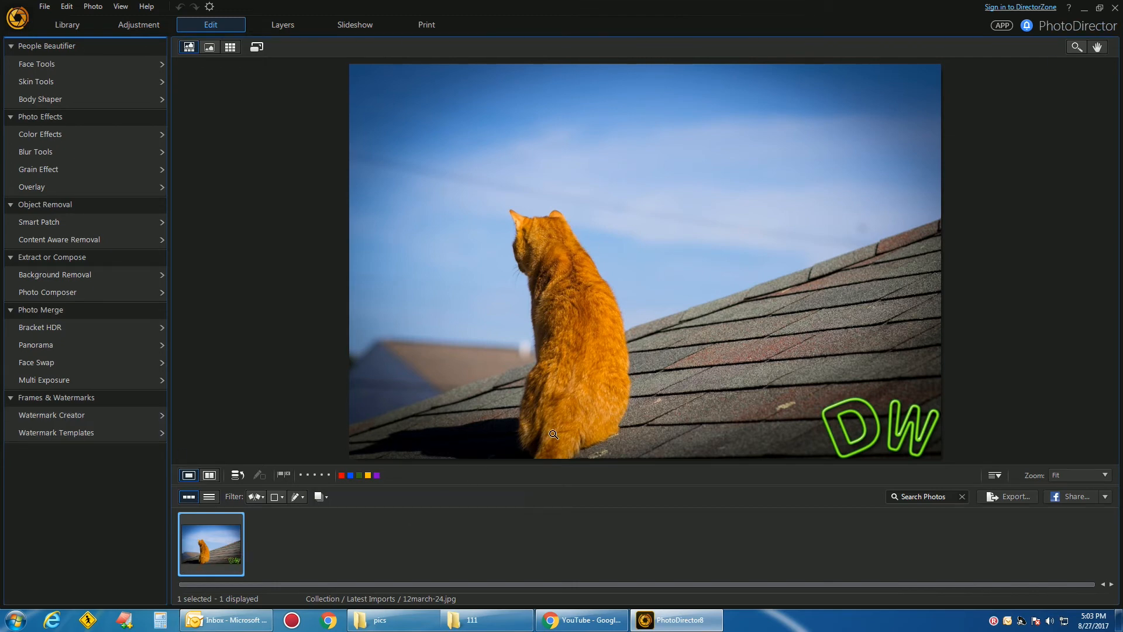
{"action": "mouse_move", "coordinate": [587, 333]}
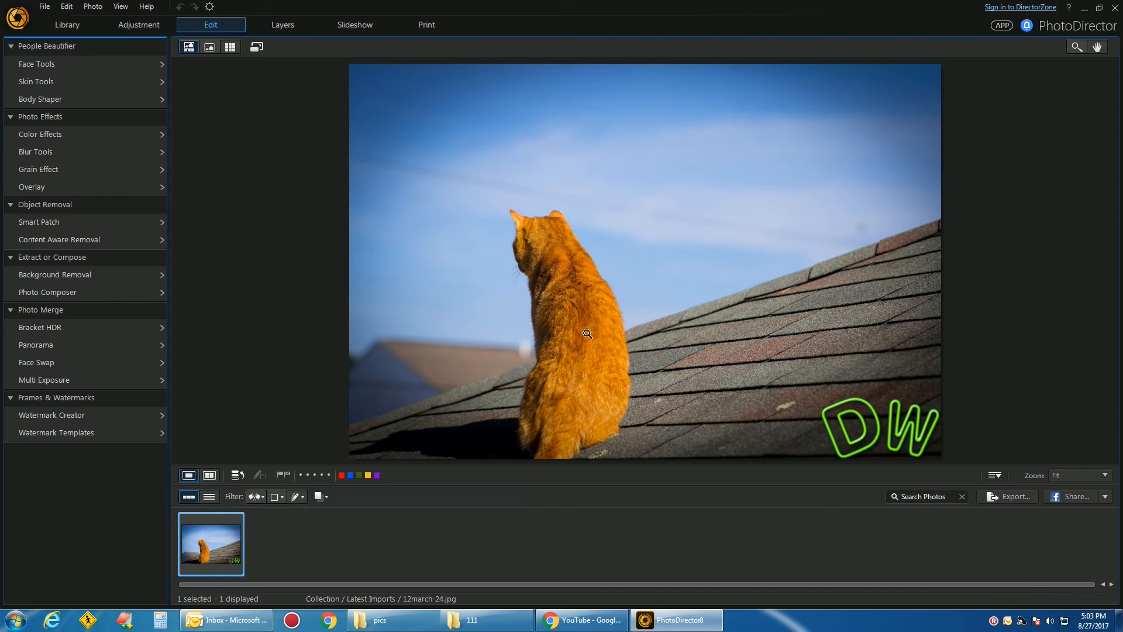